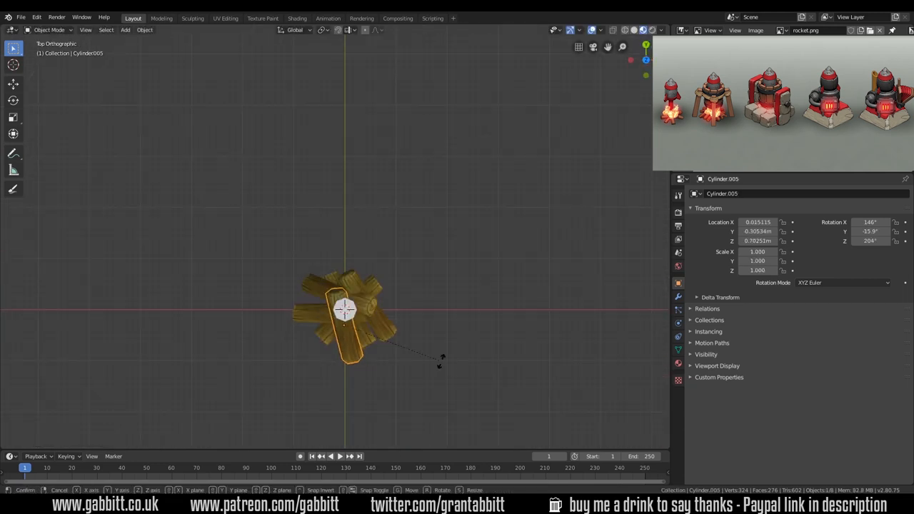
Step: Orbit from top-down to perspective and pull back to view the whole rocket
left_click_drag(357, 307, 446, 298)
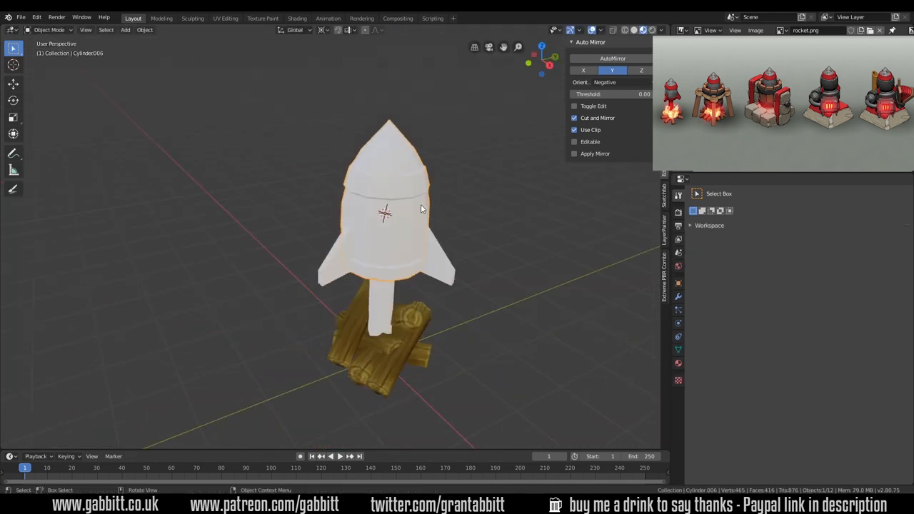
left_click_drag(421, 207, 364, 294)
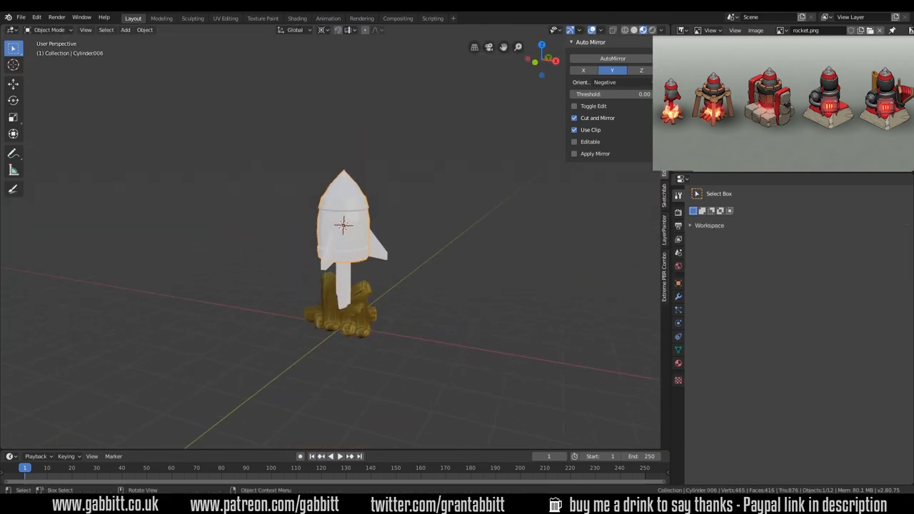
Step: Shape the barrel strap in Edit Mode and orbit out to see both towers
key("7")
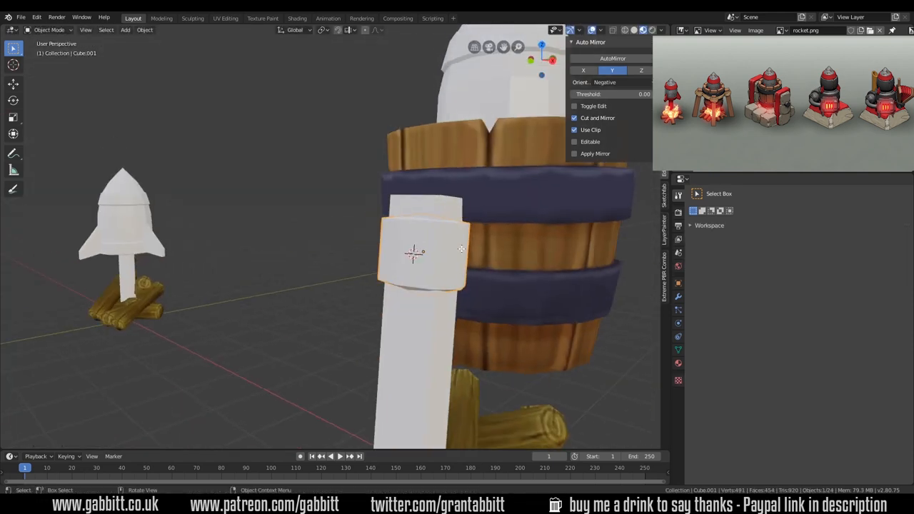
key("Tab")
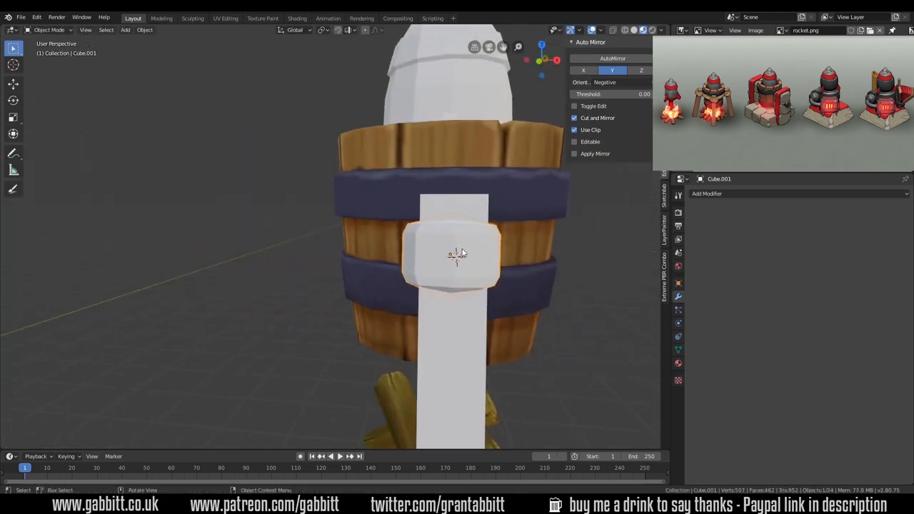
left_click_drag(457, 254, 426, 250)
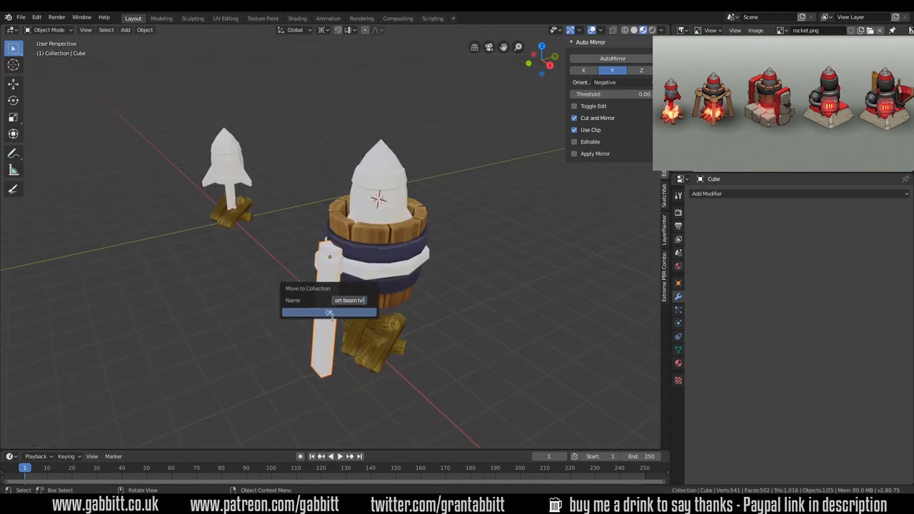
Step: Confirm moving the parts into the new collection and view the tower from the front
left_click(328, 312)
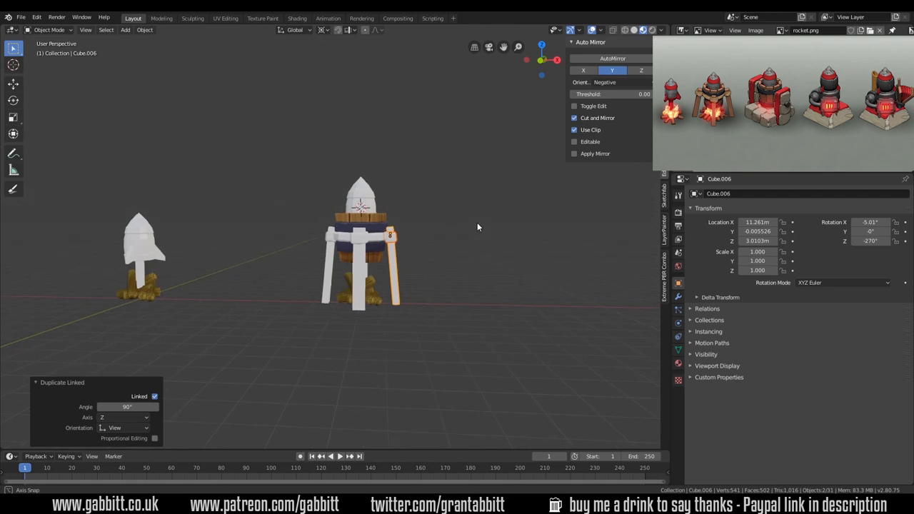
key("KP_1")
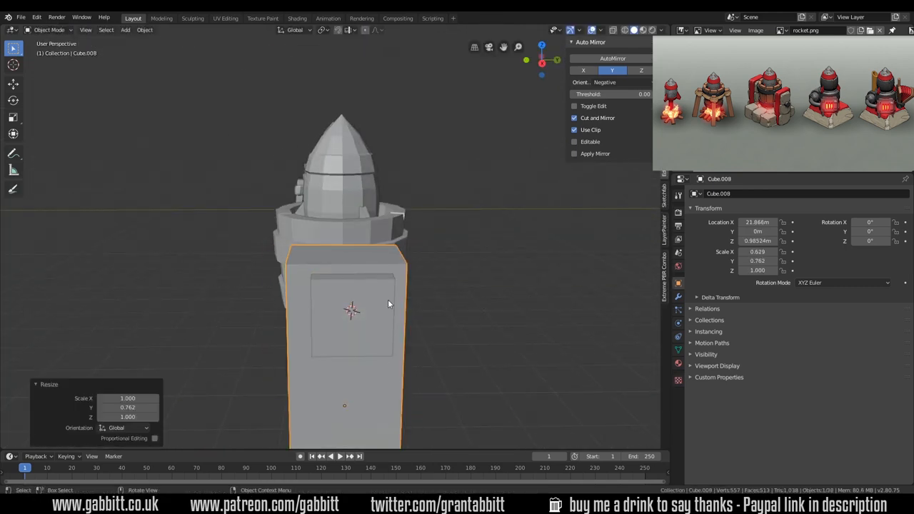
Step: Inset the cube's front face into a recessed panel
key("Tab")
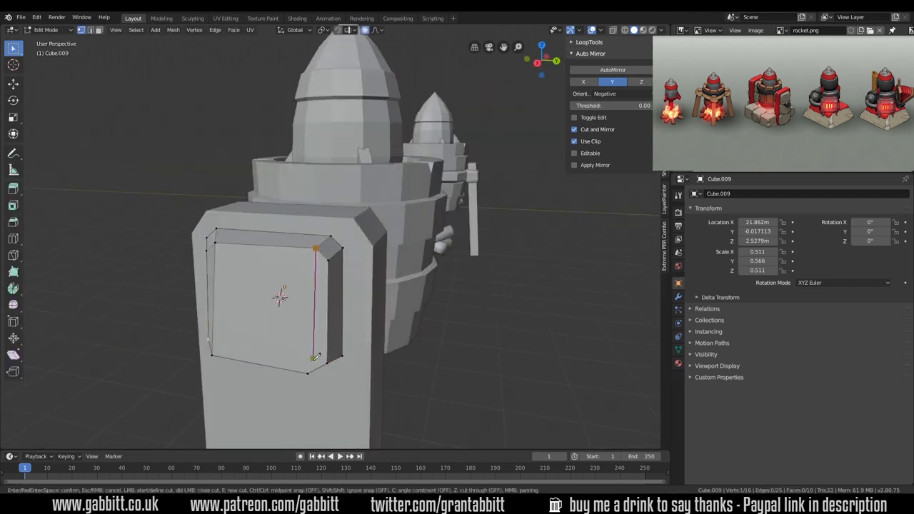
key("Tab")
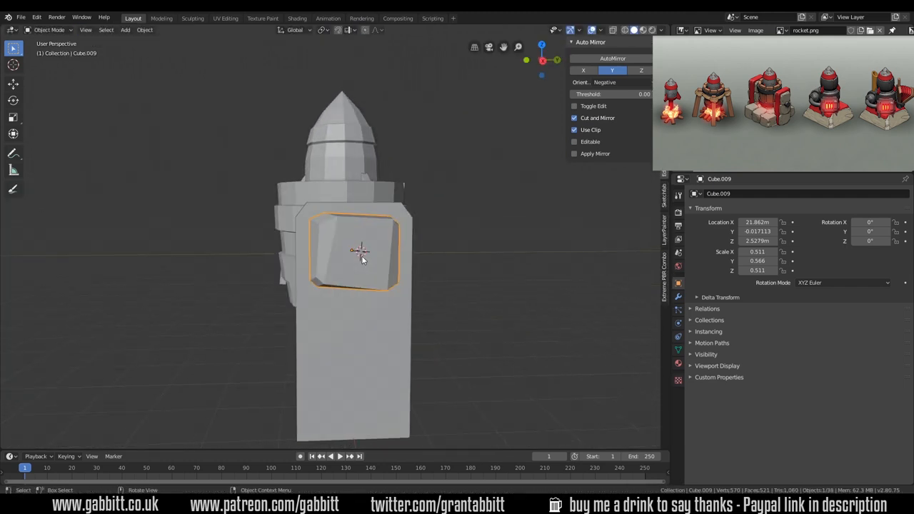
Step: Add pillar and base cubes, then shape the rocket cylinder with proportional editing
key("Tab")
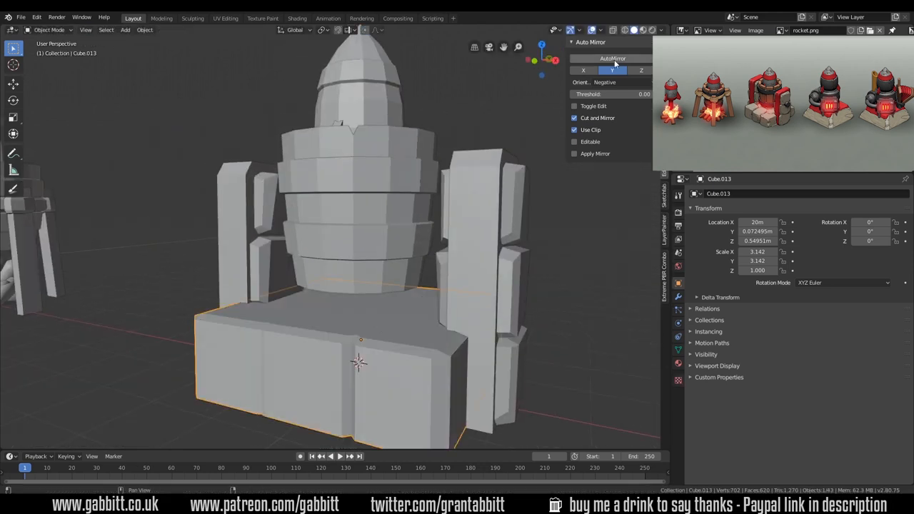
key("Tab")
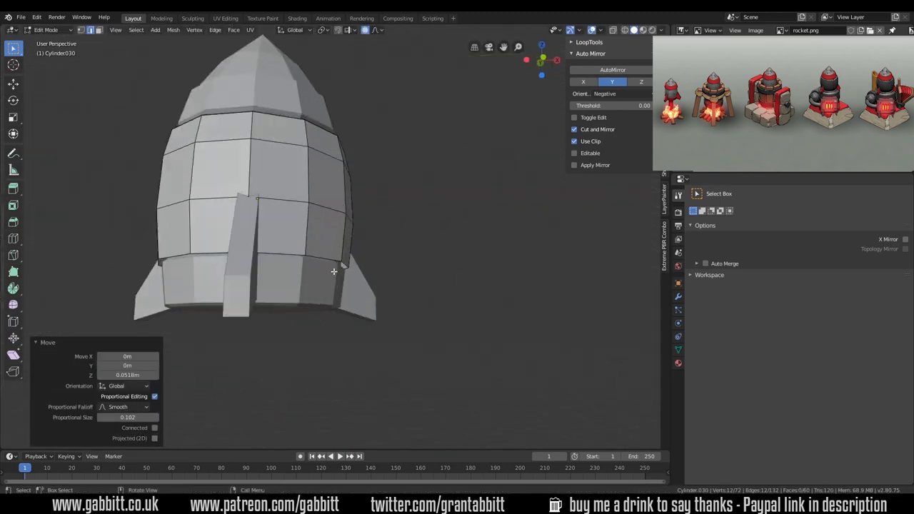
Step: Add a cylinder beneath the rocket and move it into place
key("Tab")
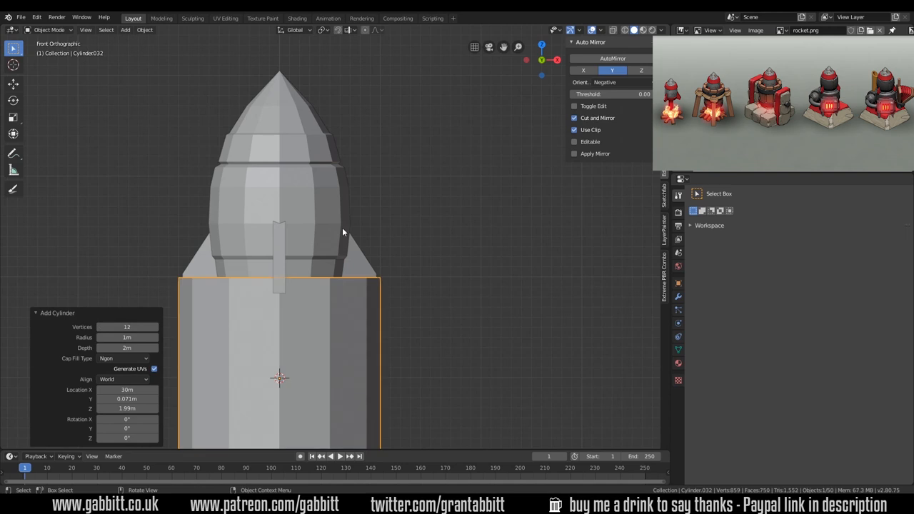
key("Tab")
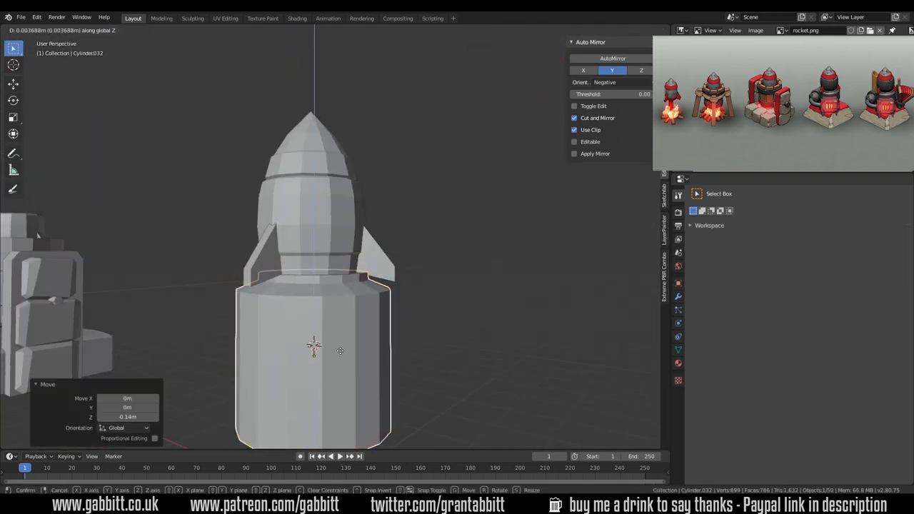
Step: Shape the side housing cube, sliding vertices along its edge
key("Tab")
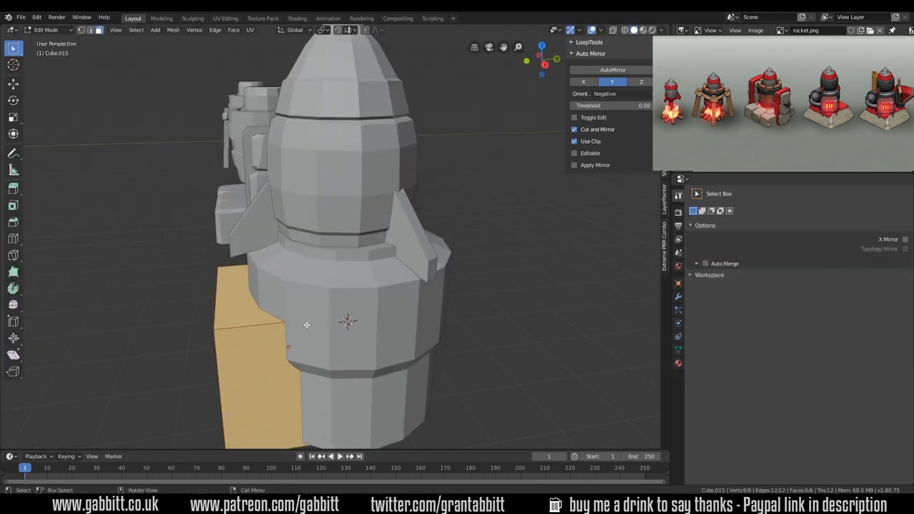
key("Tab")
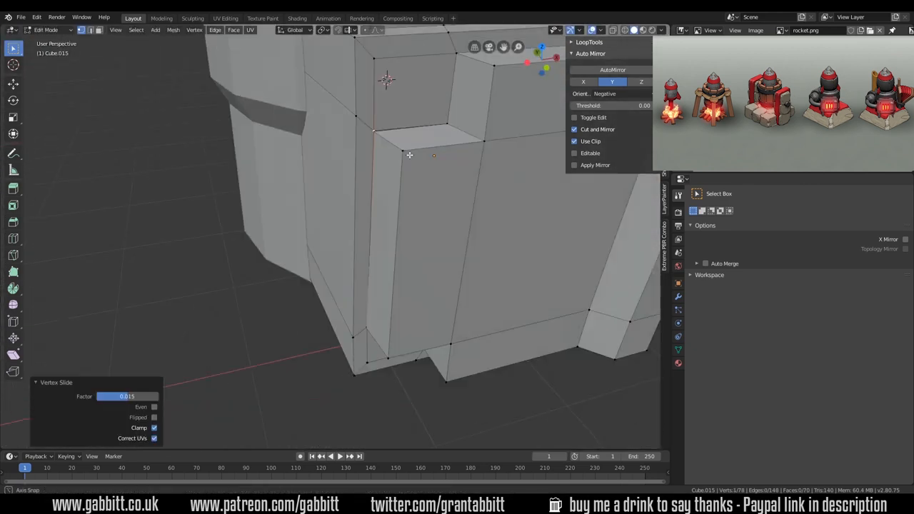
key("g")
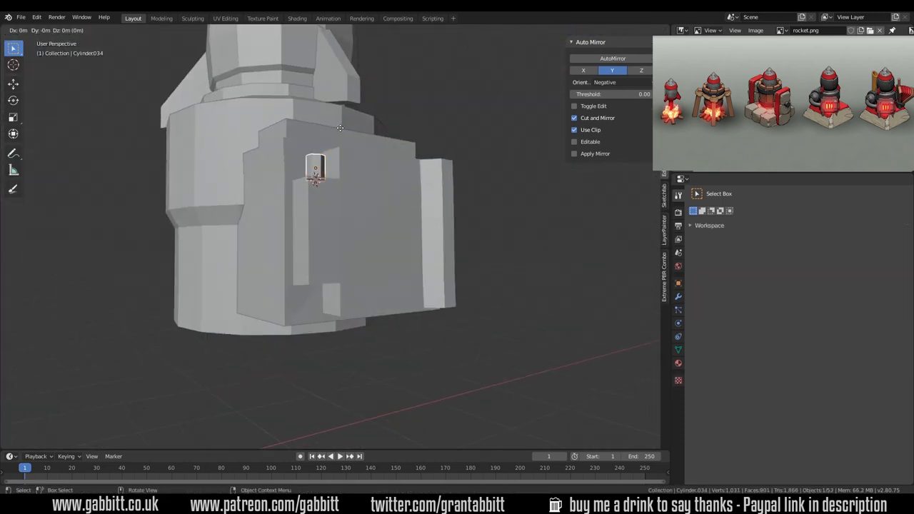
Step: Add slat geometry to the housing and merge overlapping vertices by distance
left_click(297, 17)
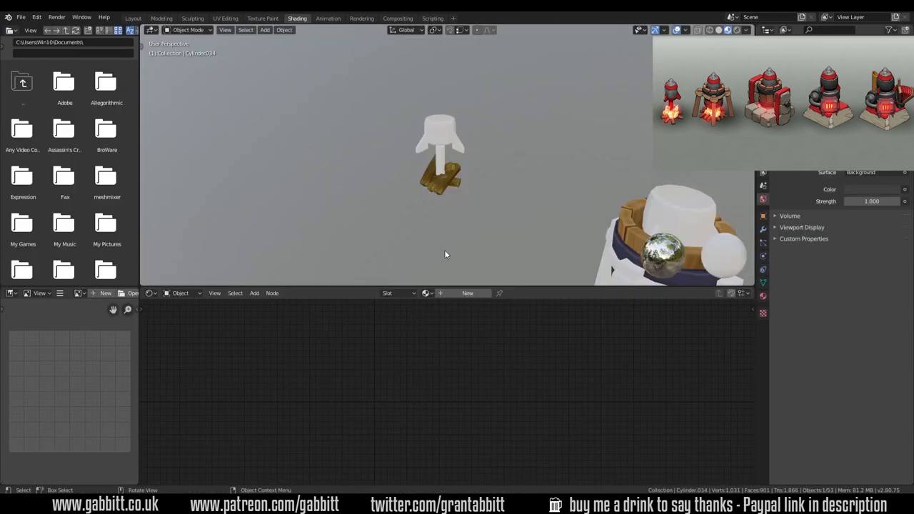
left_click(132, 17)
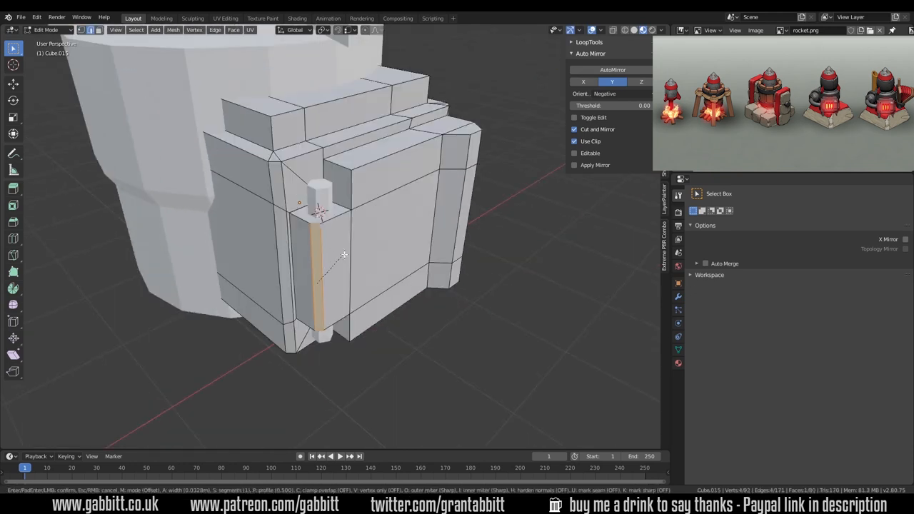
key("KP_1")
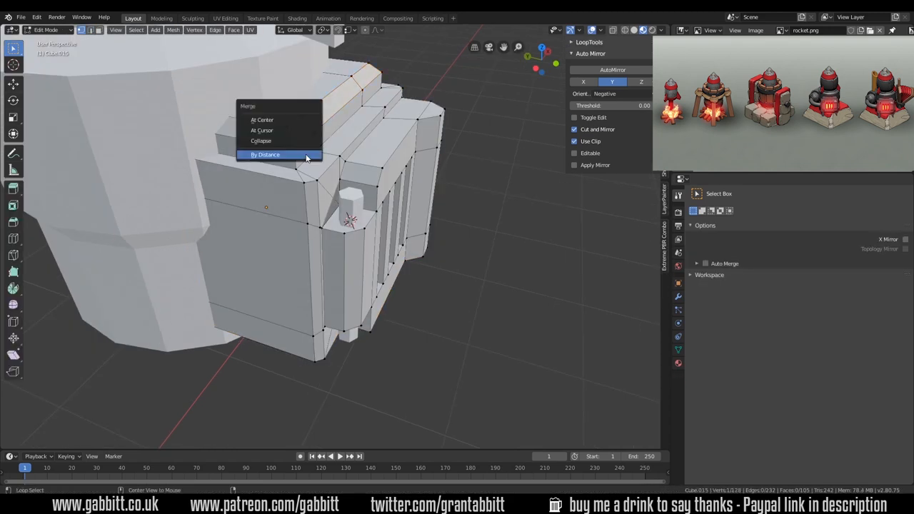
left_click(266, 154)
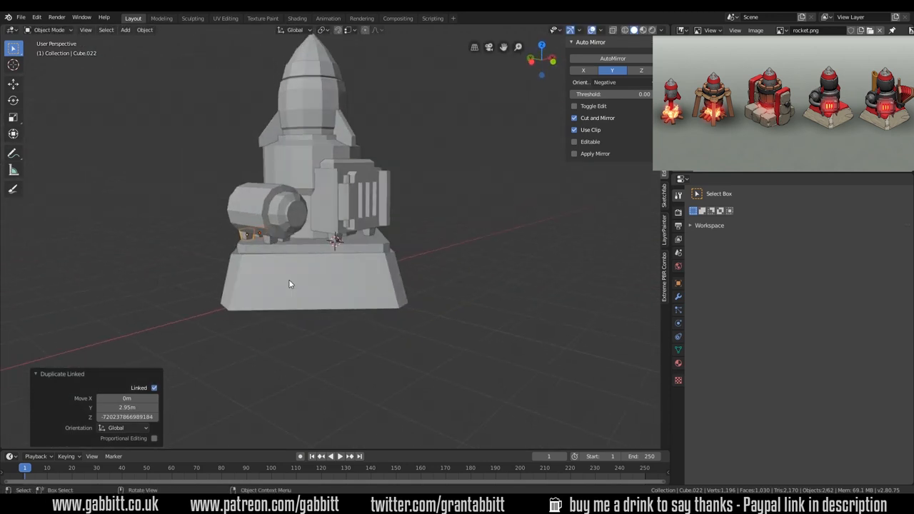
Step: Move the tower's new parts into a new collection and resume editing its mesh
key("7")
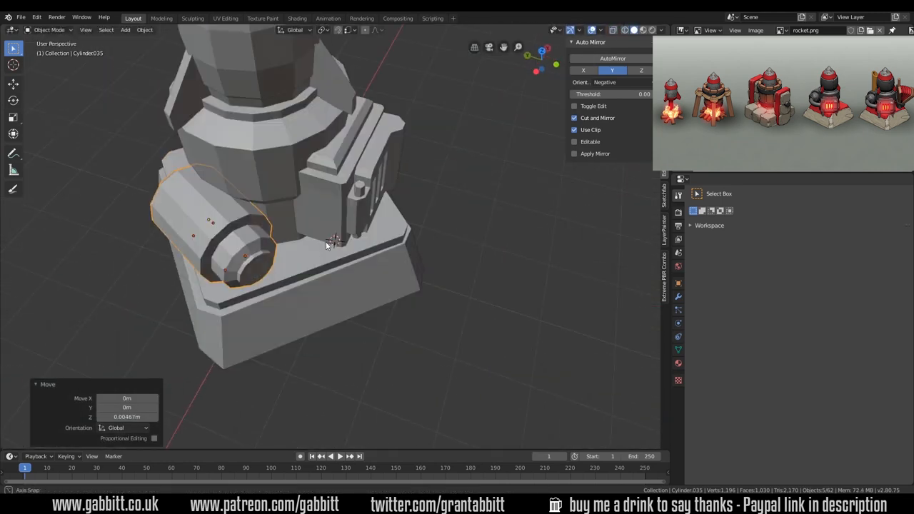
key("Tab")
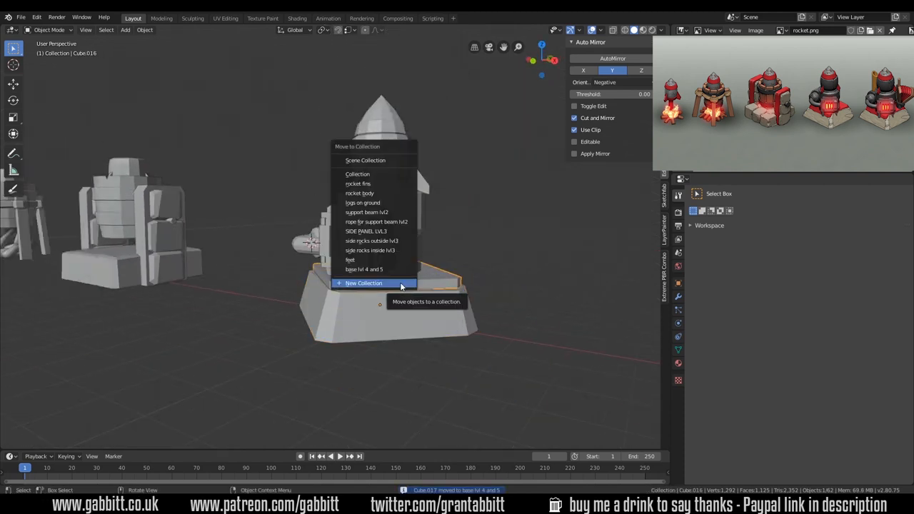
left_click(364, 283)
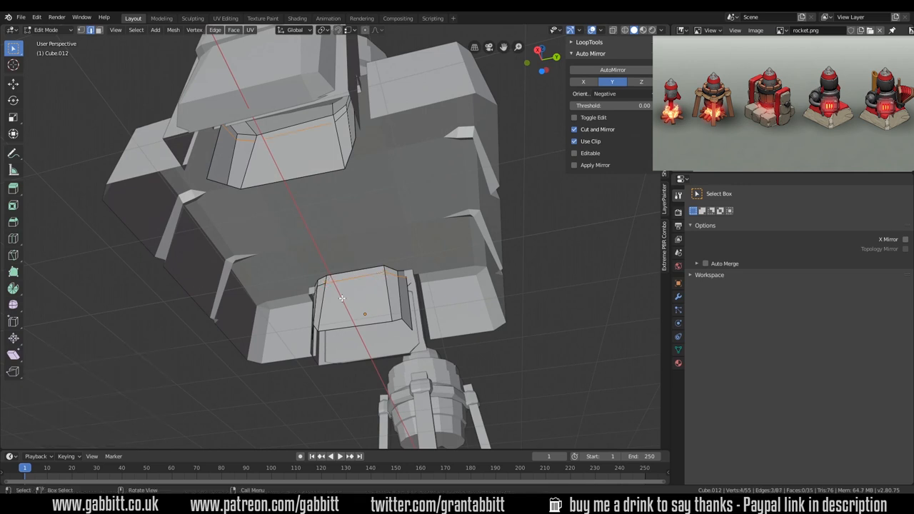
key("Tab")
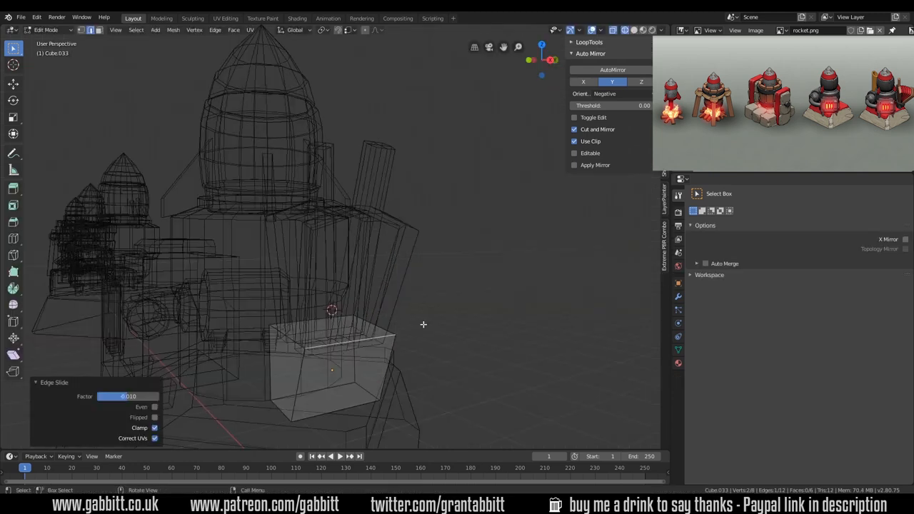
Step: Scale the flame spikes from the front view and finish the flame piece
key("s")
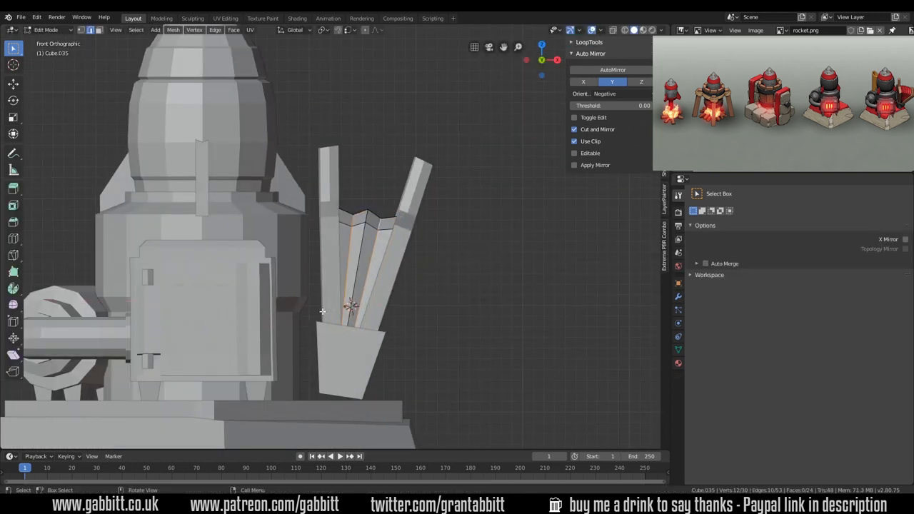
key("Tab")
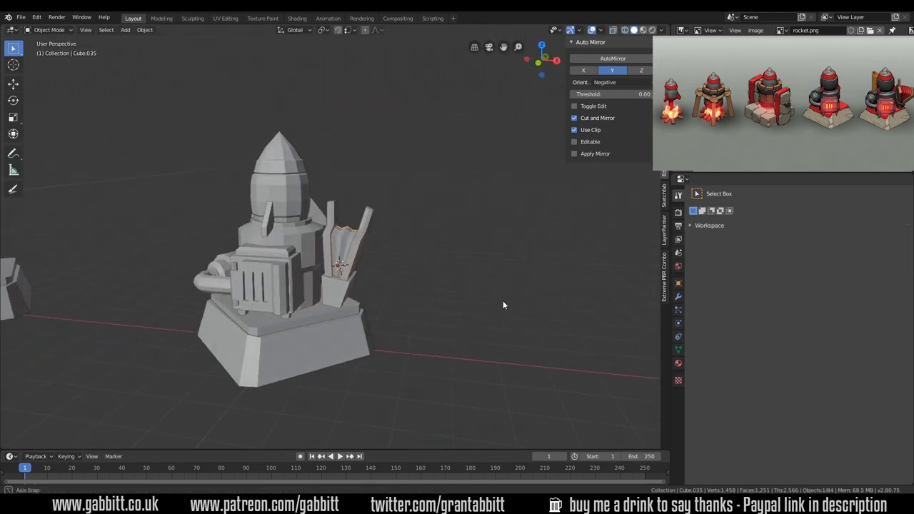
key("Tab")
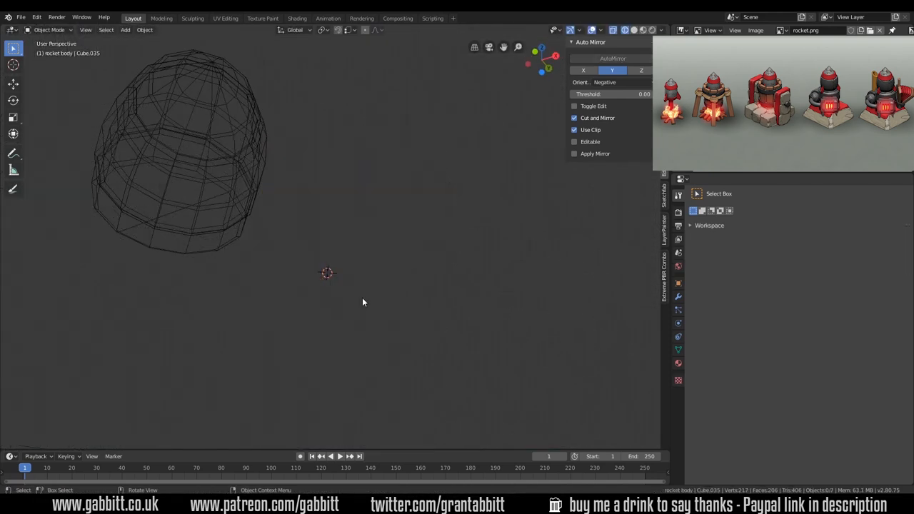
Step: Mirror the fins across the rocket body and rotate them into place
key("Tab")
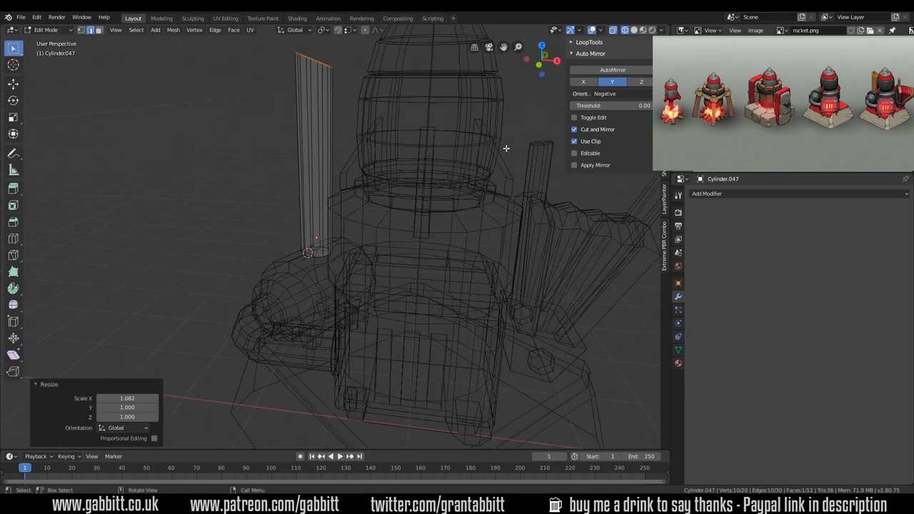
key("r")
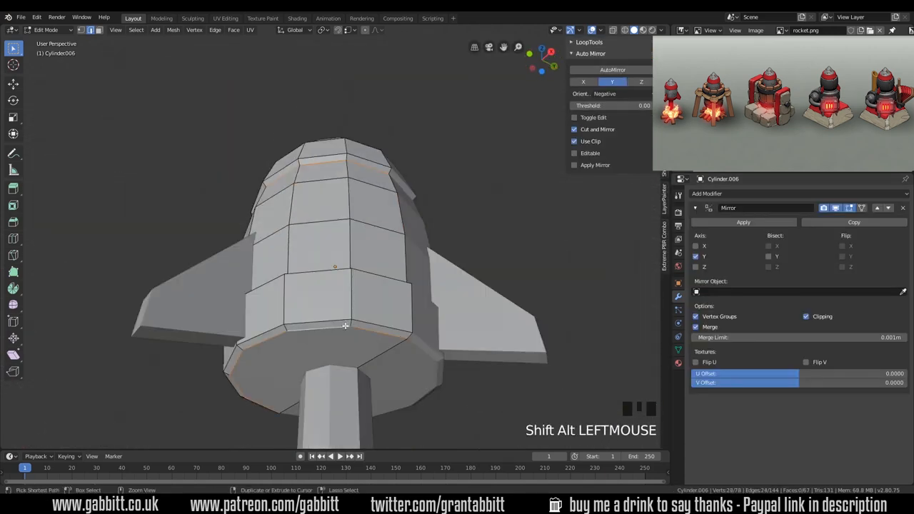
Step: Switch to UV Editing and frame the tower parts for unwrapping
left_click(225, 17)
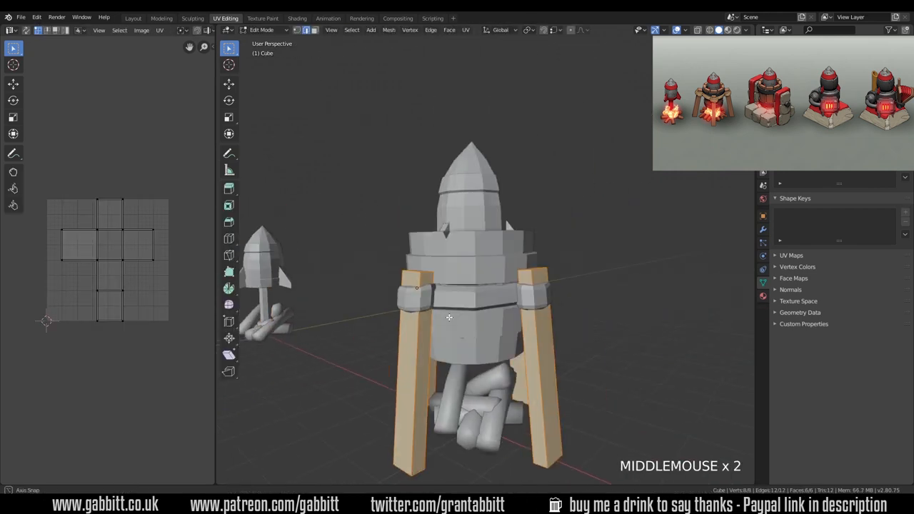
scroll("down", 3)
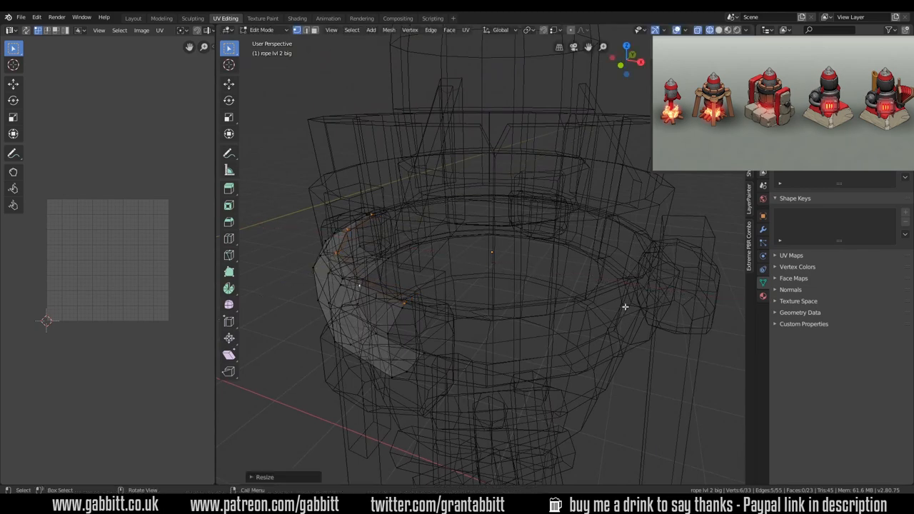
left_click_drag(626, 307, 514, 296)
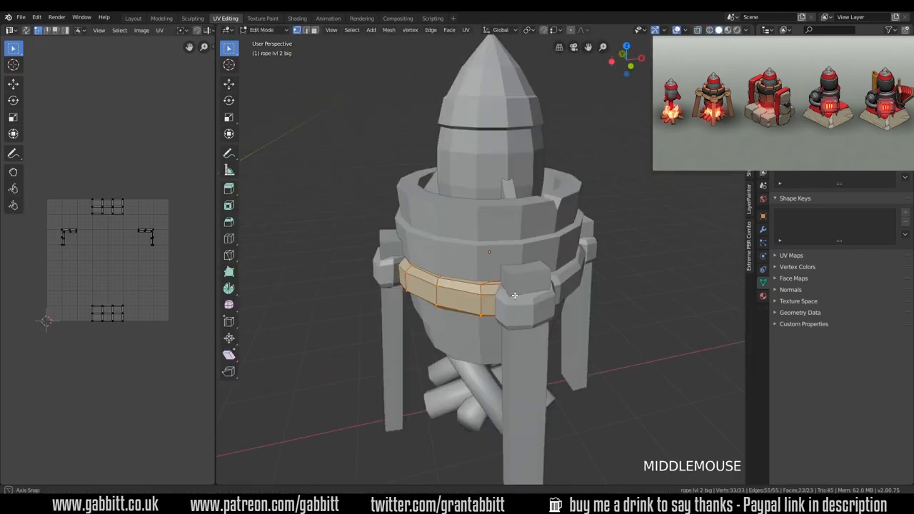
Step: Mark seams and unwrap the rings and pillars, isolating the drum in local view
key("Tab")
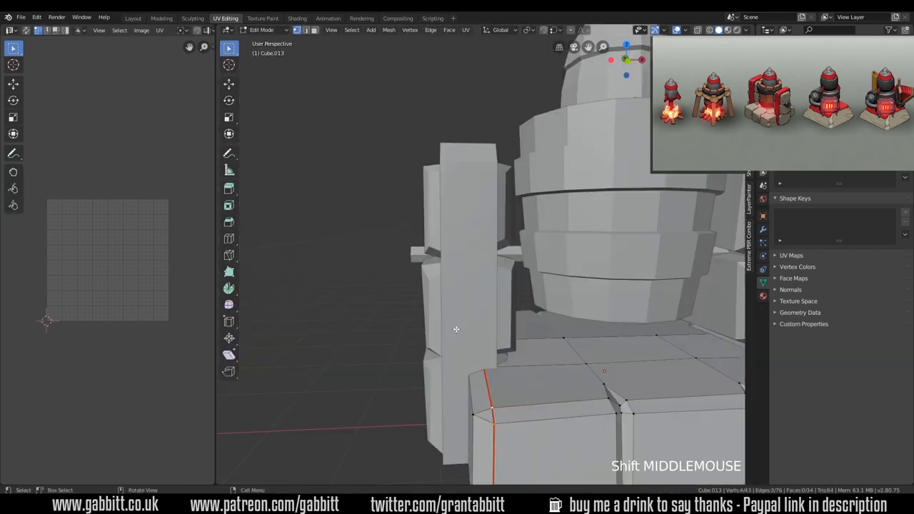
scroll("down", 3)
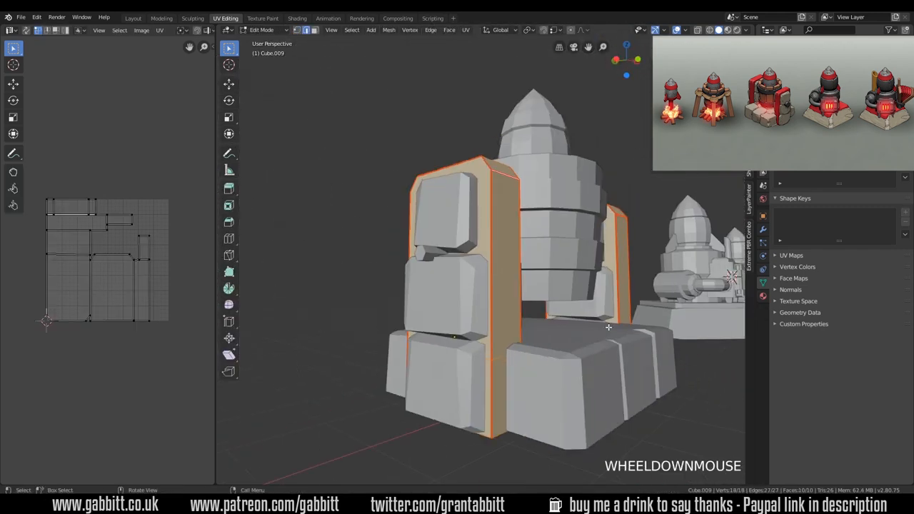
scroll("down", 3)
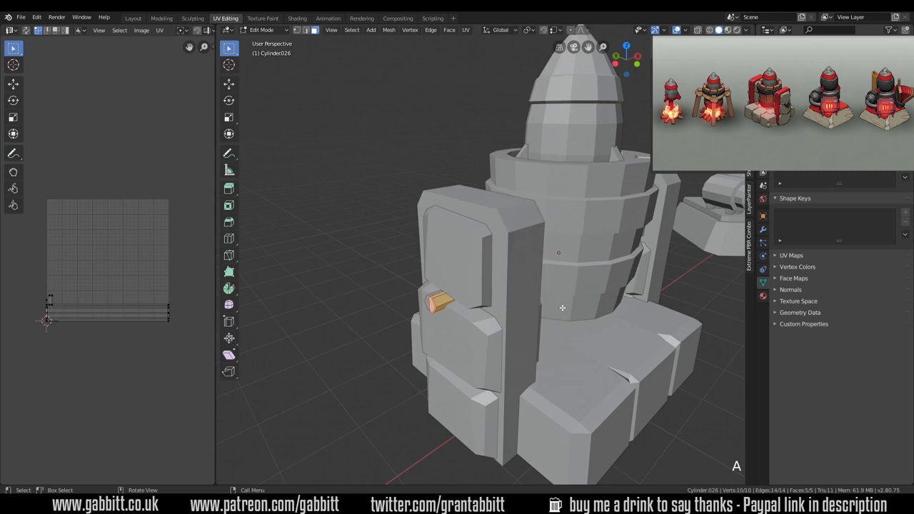
key("NUMPAD_SLASH")
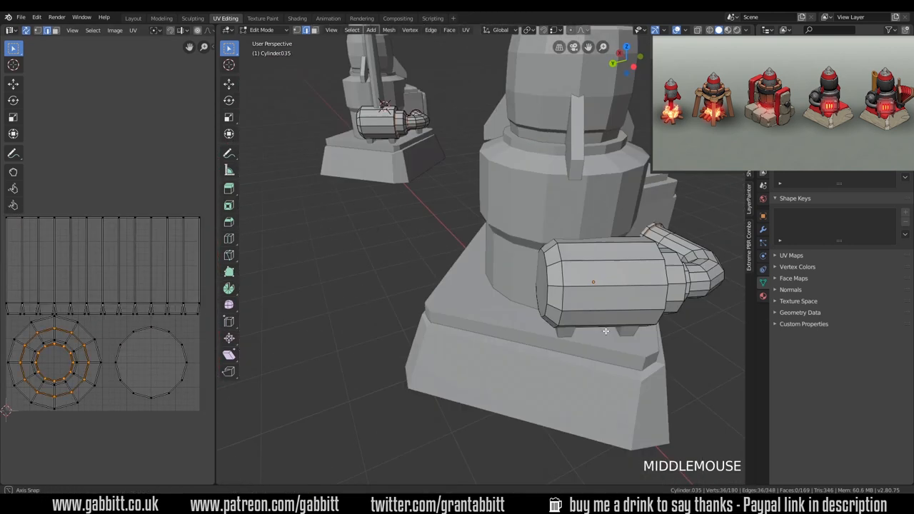
Step: Mark the cannon's edge loop as a seam and leave Edit Mode
left_click_drag(605, 331, 557, 252)
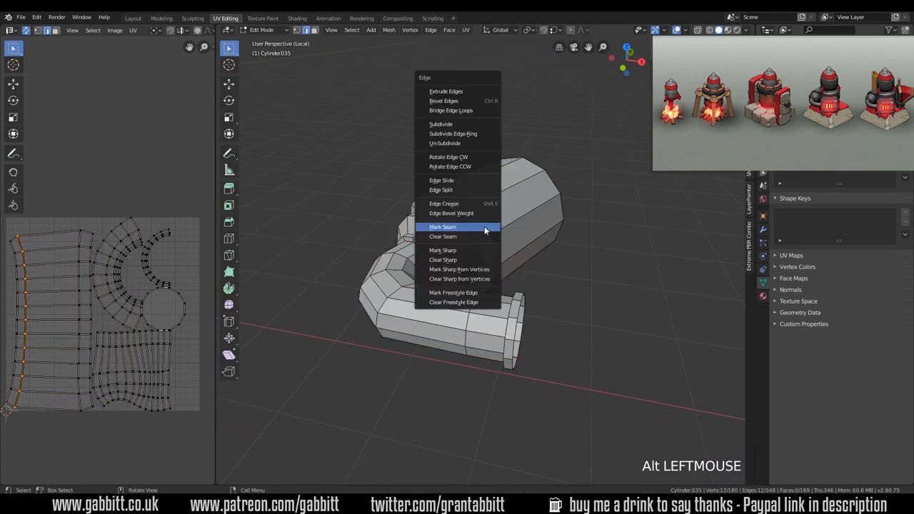
left_click(443, 225)
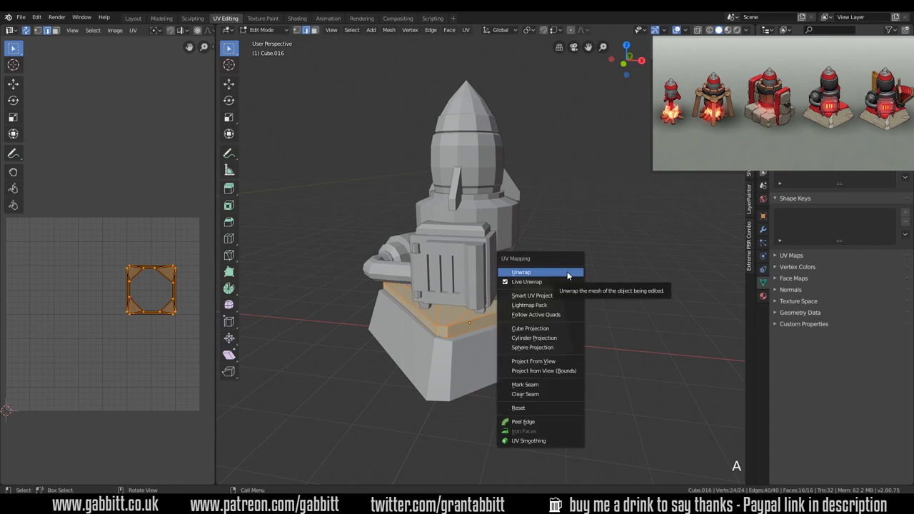
key("Tab")
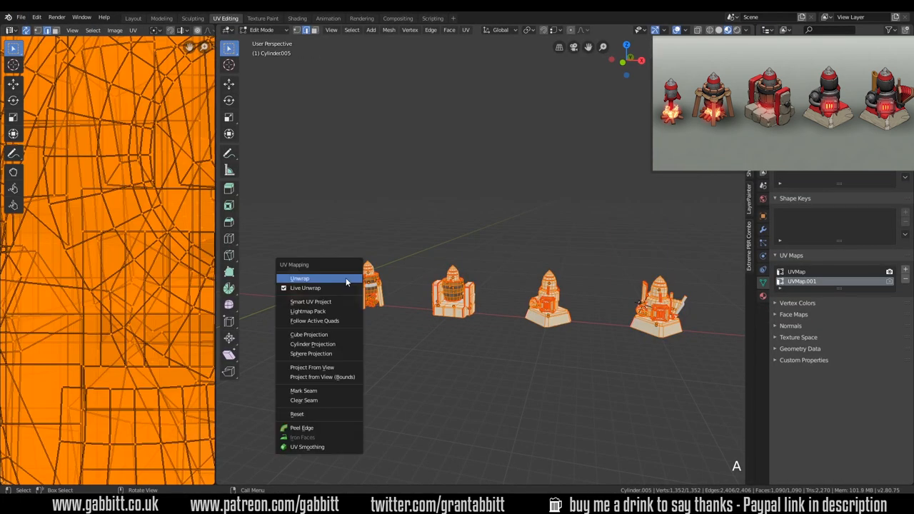
Step: Unwrap all tower models together, then apply Smart UV Project for one shared map
left_click(300, 277)
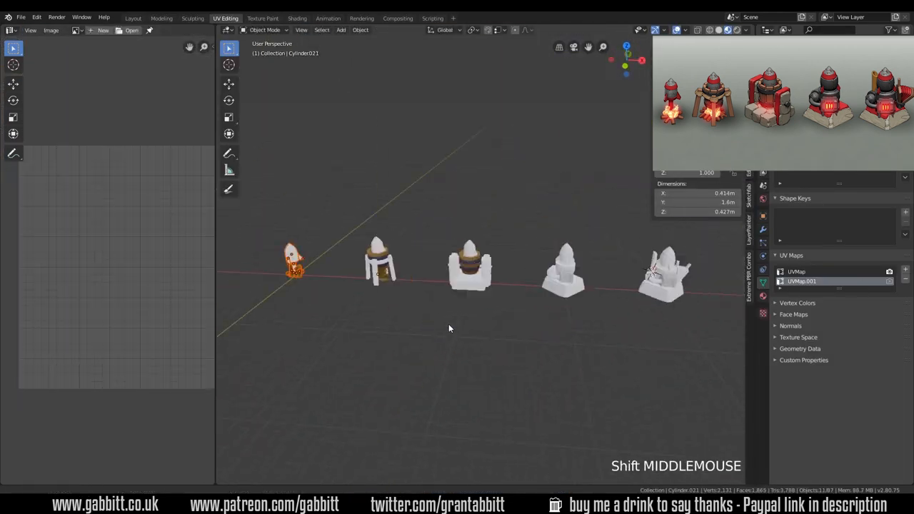
key("Tab")
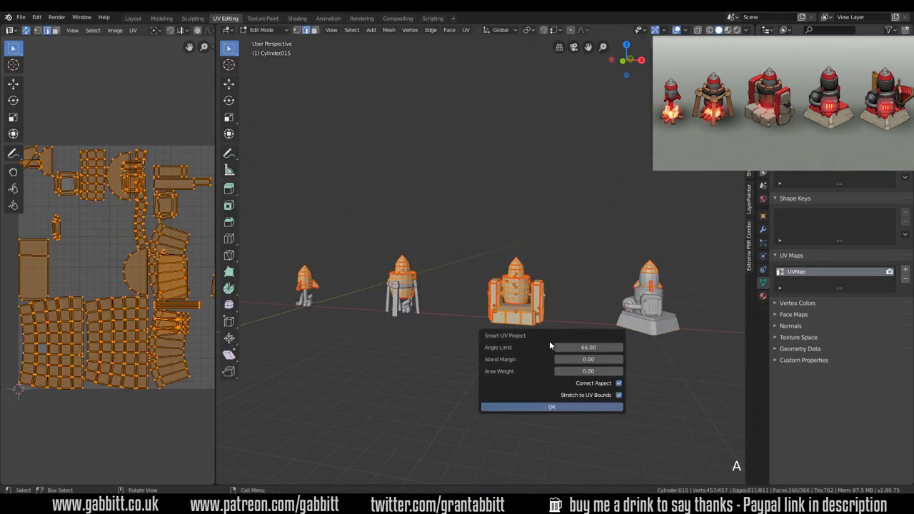
left_click(552, 406)
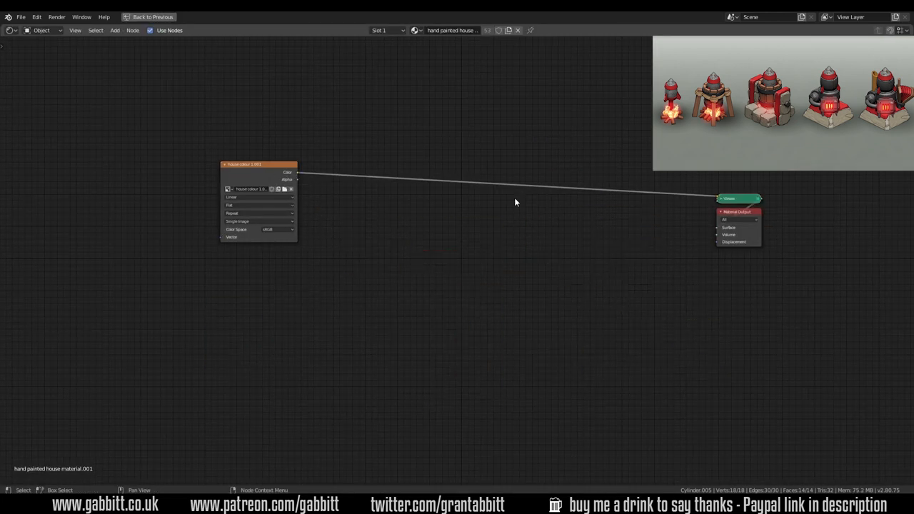
Step: Return from the full-screen node view to UV Editing and select the tower models together
left_click(226, 17)
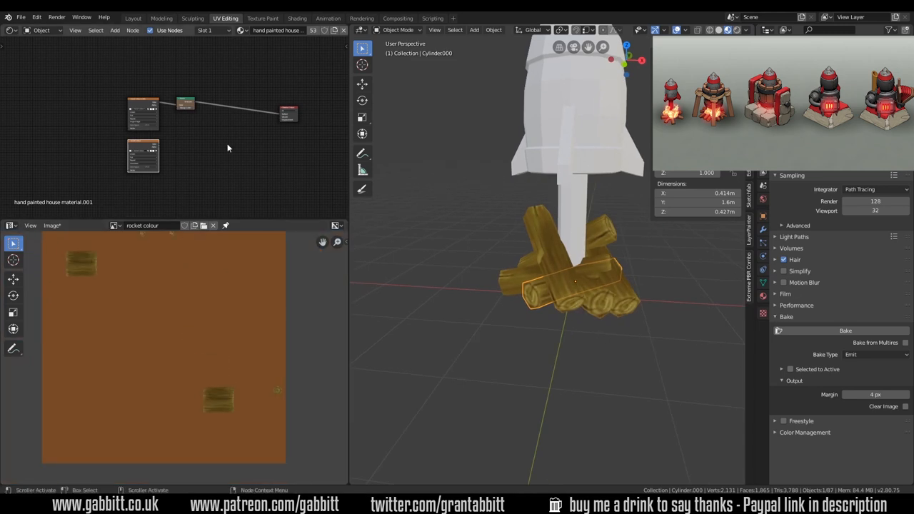
key("Tab")
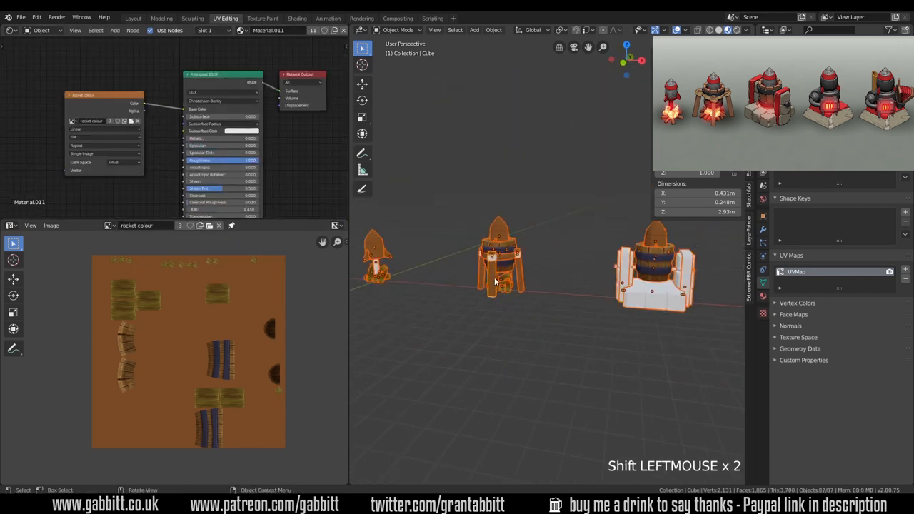
left_click(263, 18)
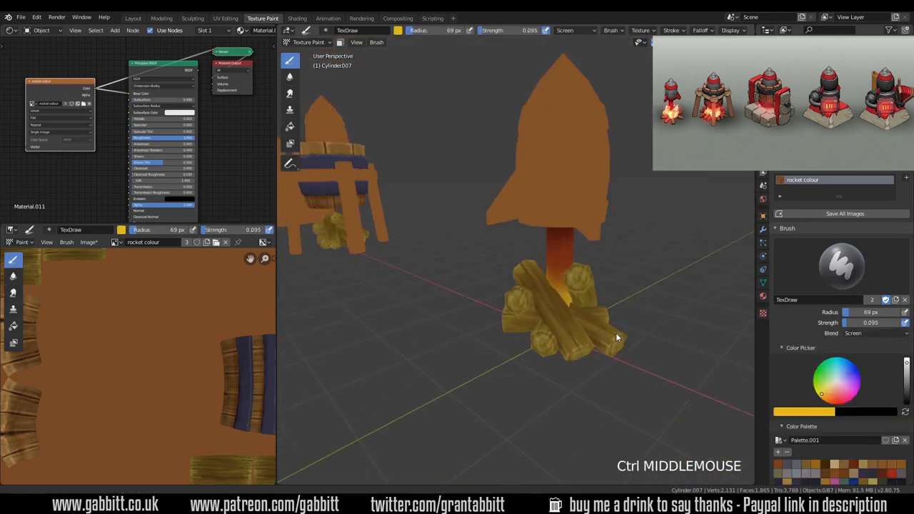
Step: Paint red stripes down the rocket body and over its fins
left_click_drag(617, 337, 619, 249)
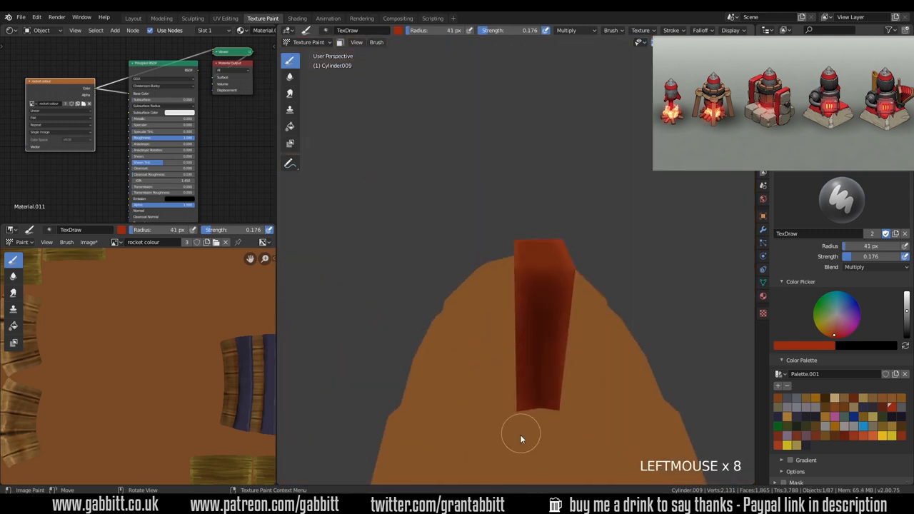
left_click_drag(521, 440, 569, 314)
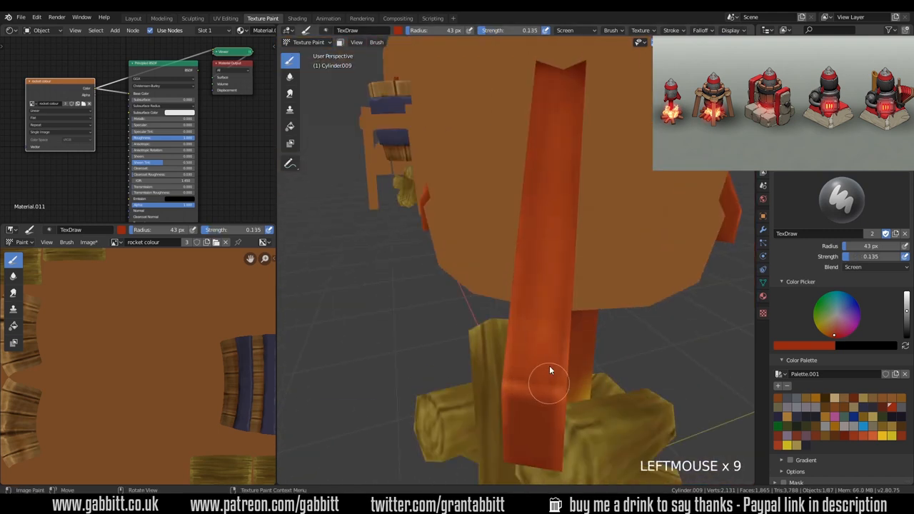
left_click(308, 41)
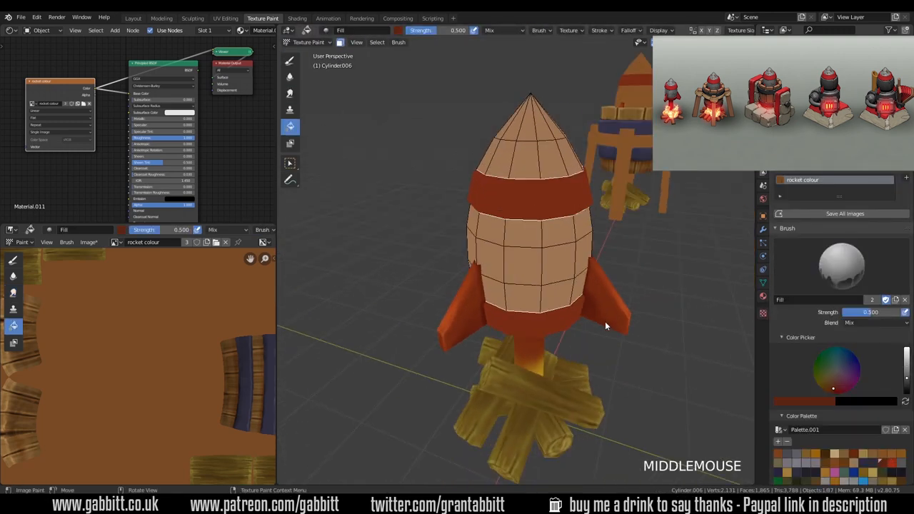
left_click_drag(607, 326, 397, 94)
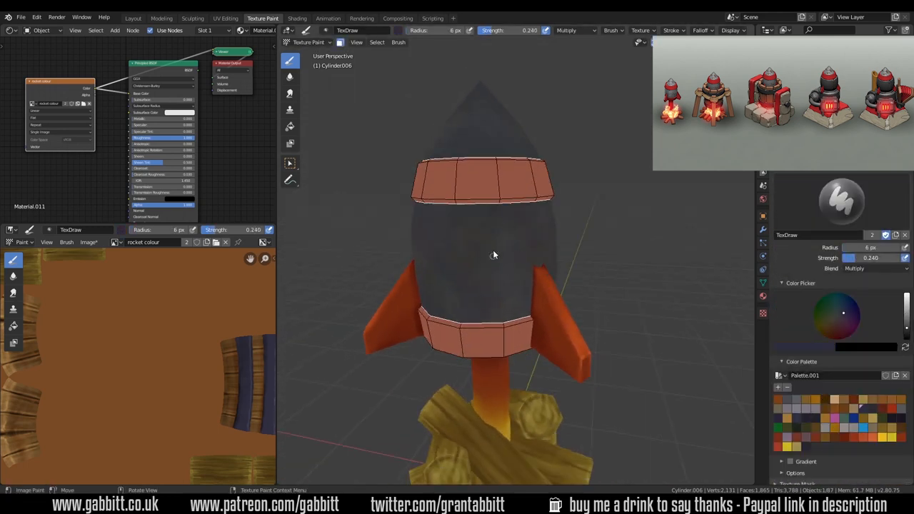
Step: Sketch rough brick lines on the rocket's grey body from the other side
left_click_drag(492, 254, 517, 280)
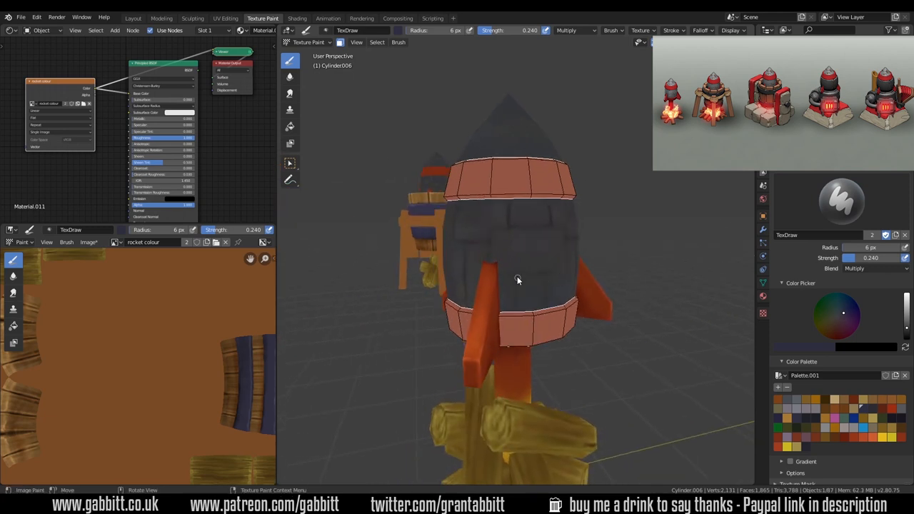
left_click_drag(517, 279, 479, 218)
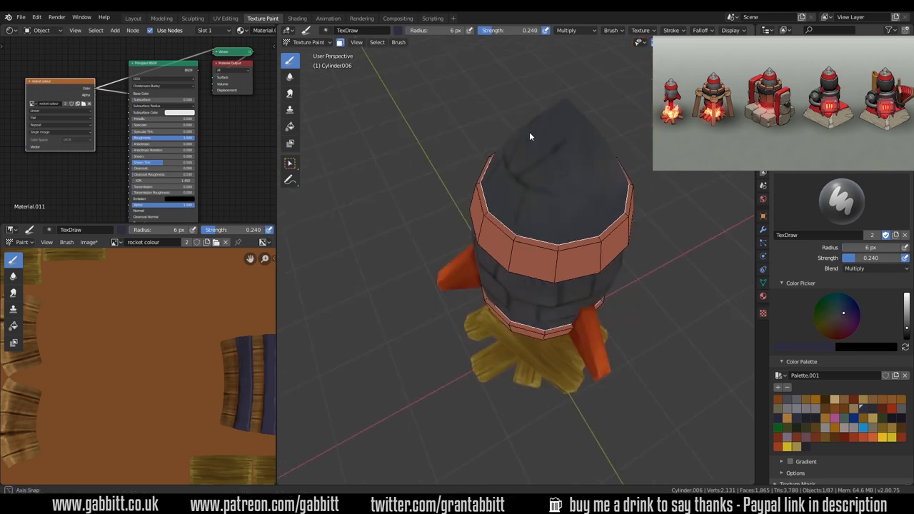
left_click_drag(531, 137, 494, 213)
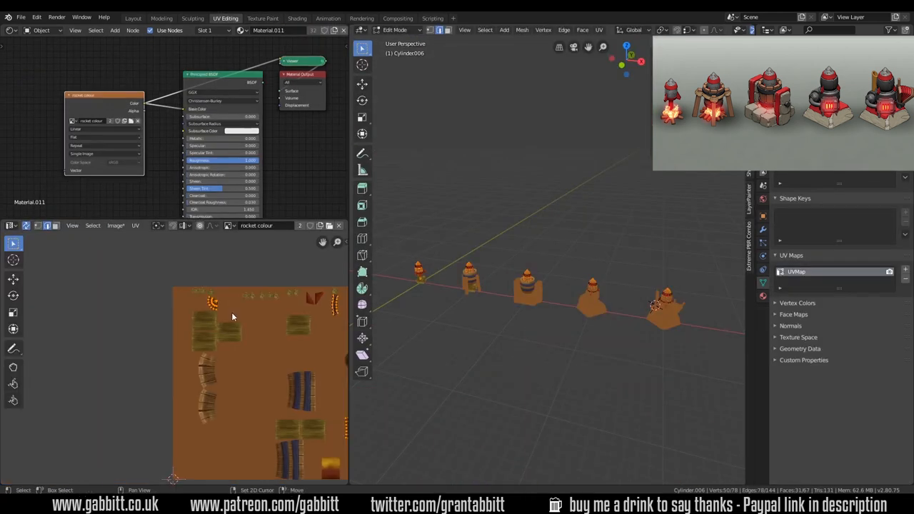
Step: Paint brick outlines on the rocket body and switch the brush to a different blend mode
left_click(262, 17)
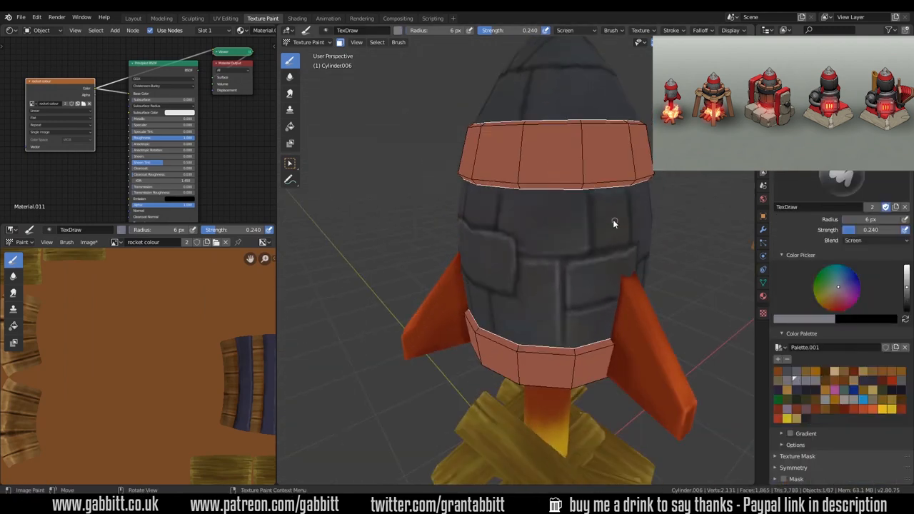
left_click_drag(614, 223, 583, 275)
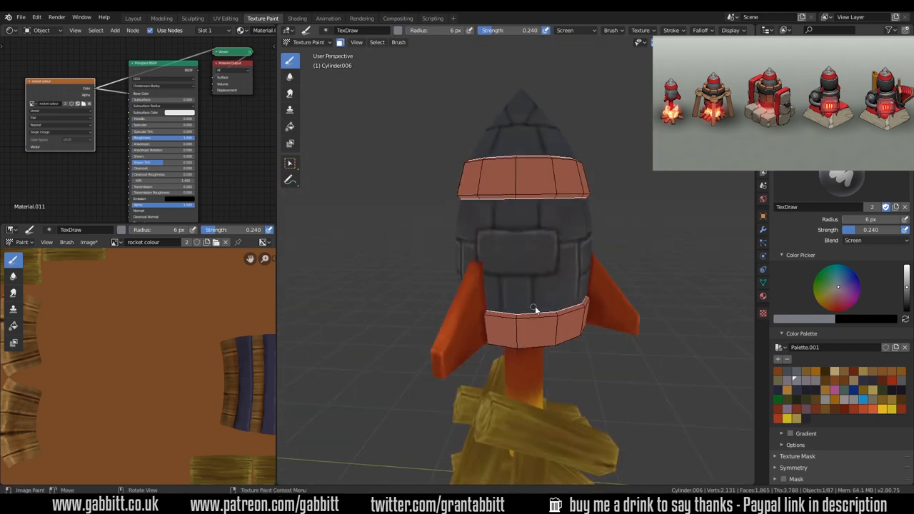
left_click(864, 240)
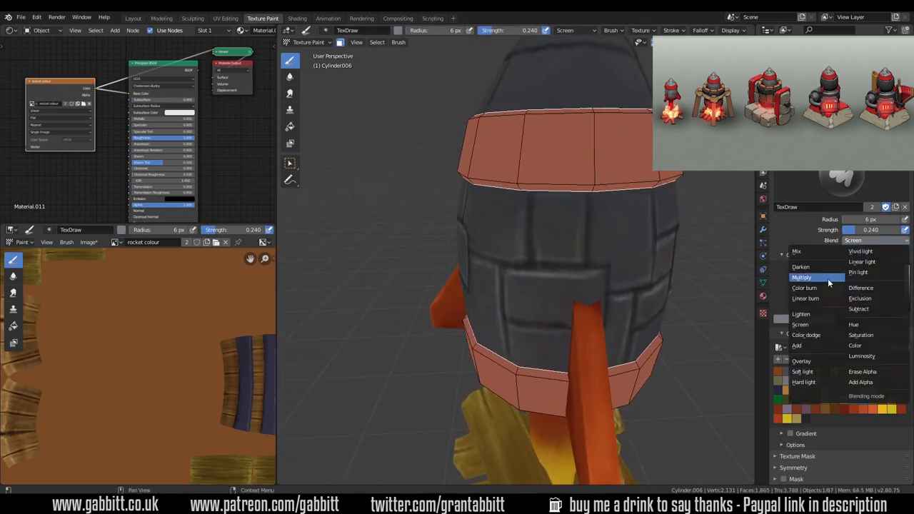
left_click(801, 277)
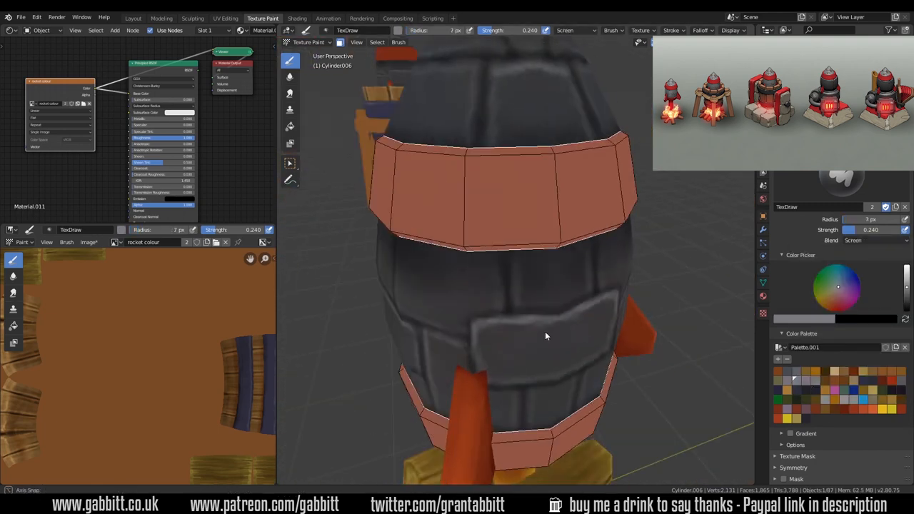
Step: Paint lighter metal panels, darkened seams with rivets, and highlights on the plates
left_click_drag(545, 337, 557, 354)
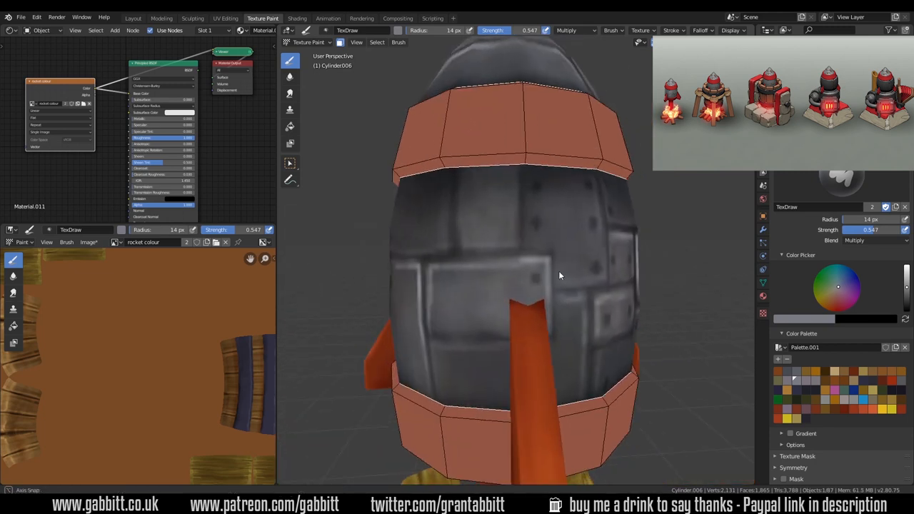
left_click_drag(560, 277, 511, 364)
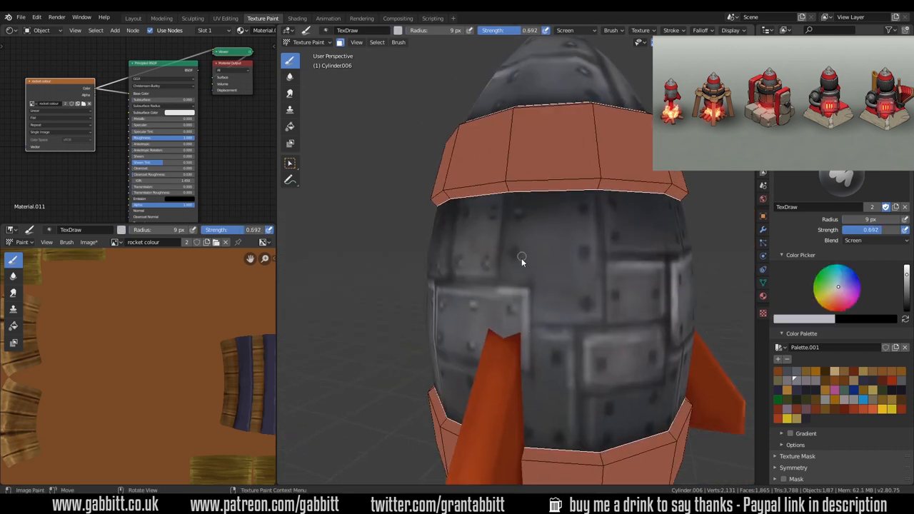
left_click_drag(521, 257, 616, 369)
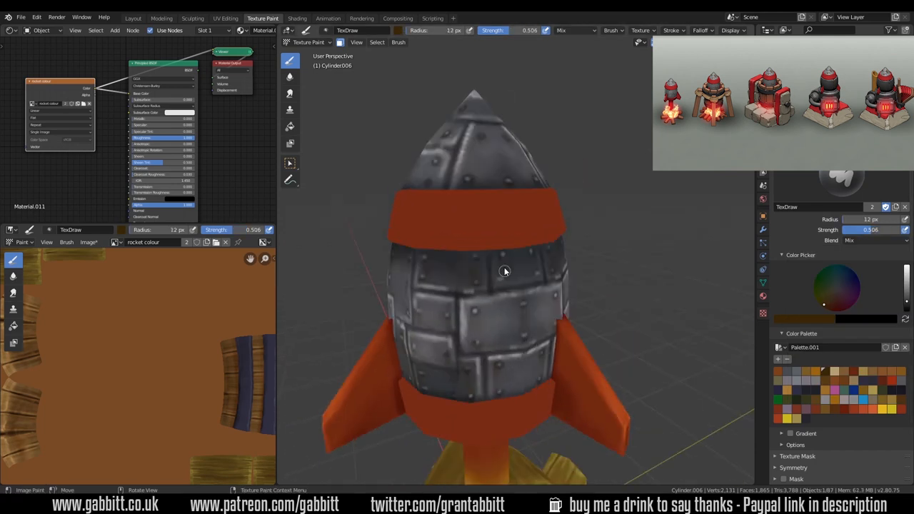
Step: Paint the rocket's underside red around the exhaust
left_click_drag(500, 286, 564, 357)
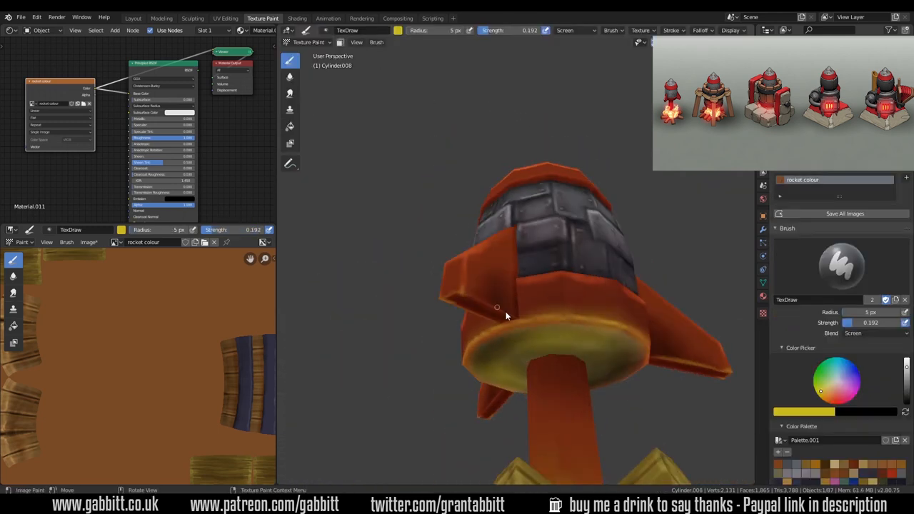
Step: Switch to texture painting the log pile and dab red colour onto the fire logs
left_click(307, 43)
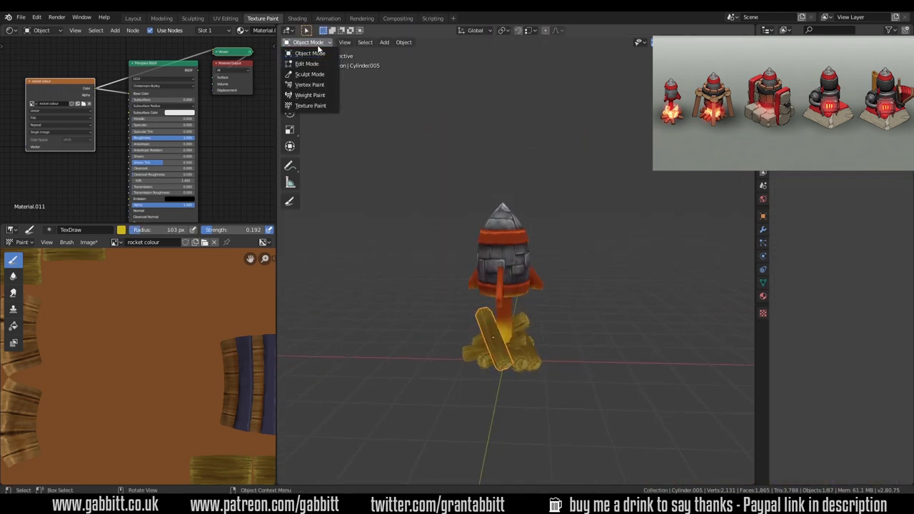
left_click(310, 105)
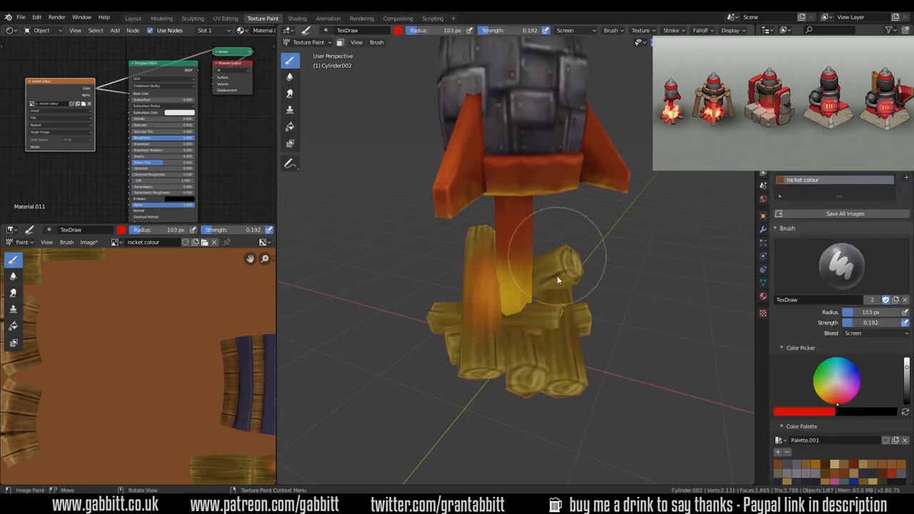
left_click(308, 42)
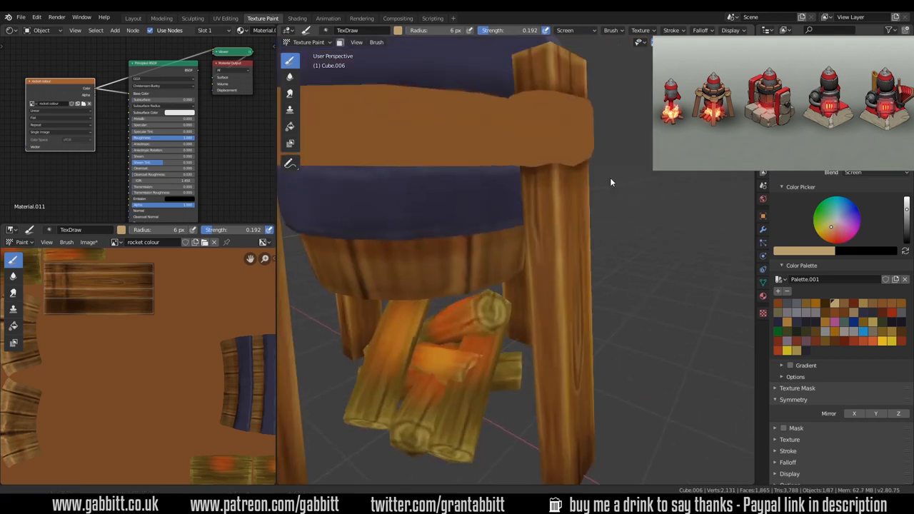
Step: Paint the rim planks wood-coloured, shade them darker and brighten their tops and edges
left_click_drag(611, 183, 539, 372)
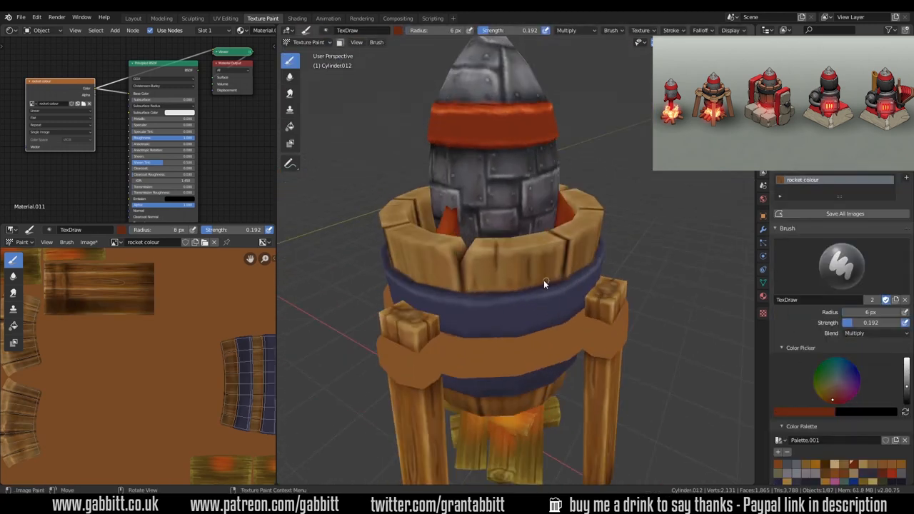
left_click_drag(546, 284, 552, 314)
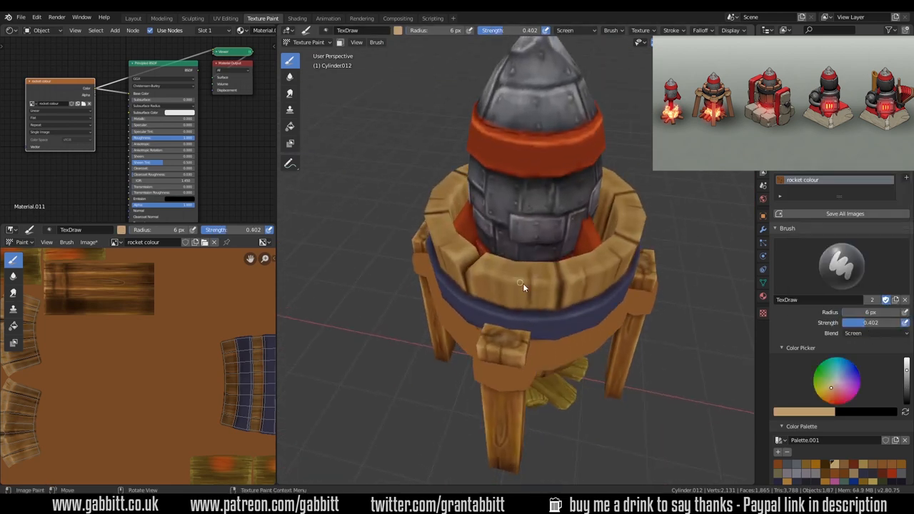
left_click_drag(522, 285, 543, 321)
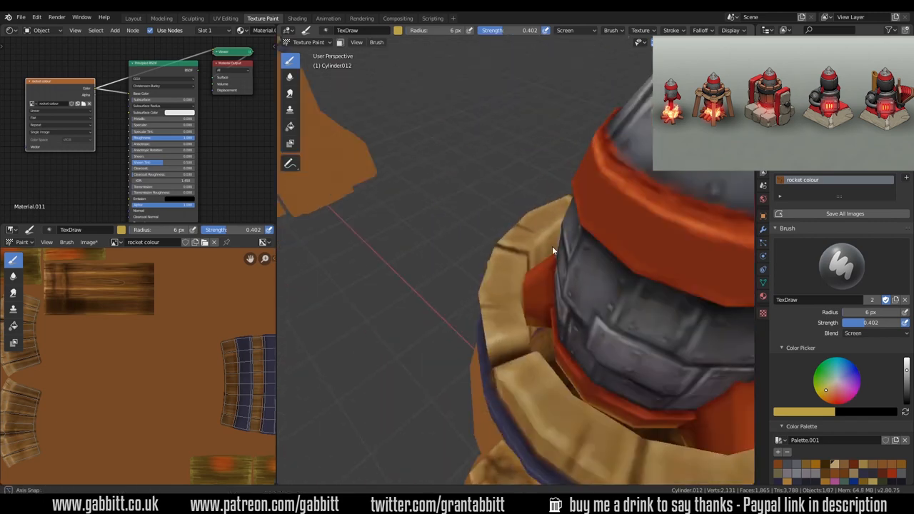
left_click_drag(551, 249, 497, 286)
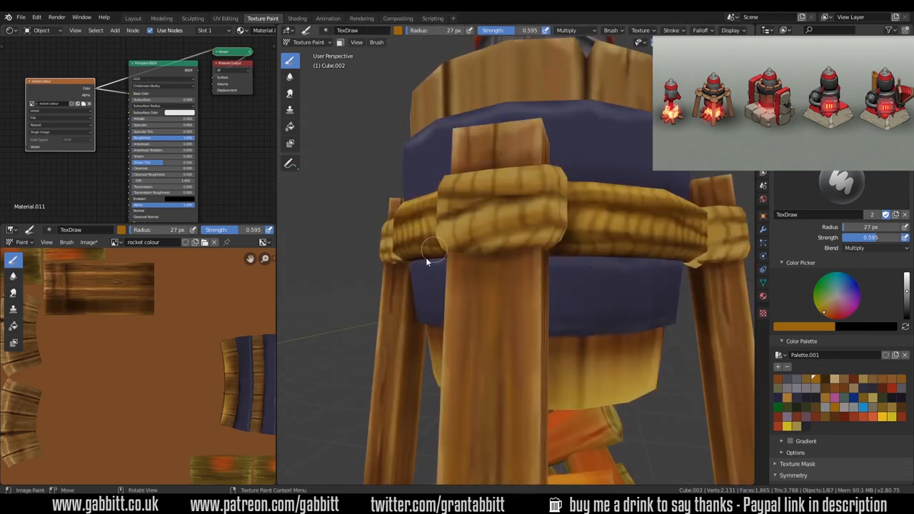
Step: Paint golden rope detail on the blue band circling the tower's legs
left_click_drag(435, 250, 393, 300)
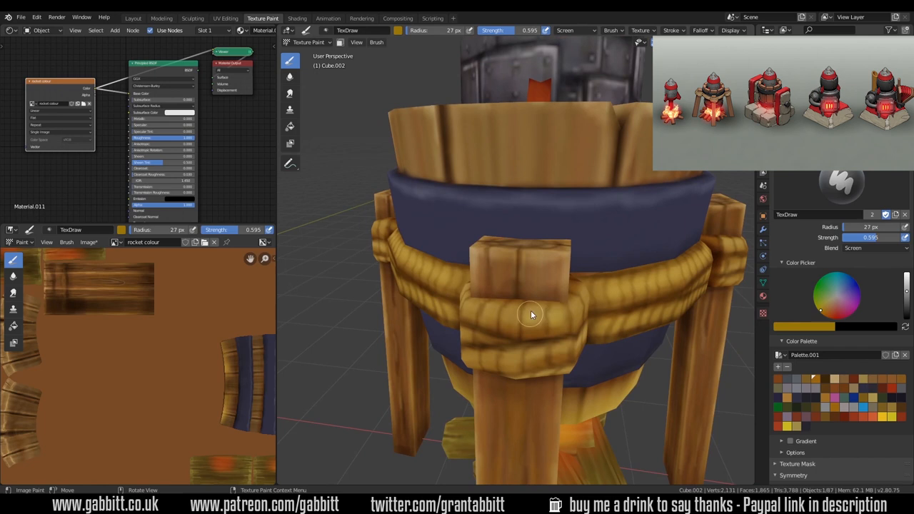
scroll("down", 3)
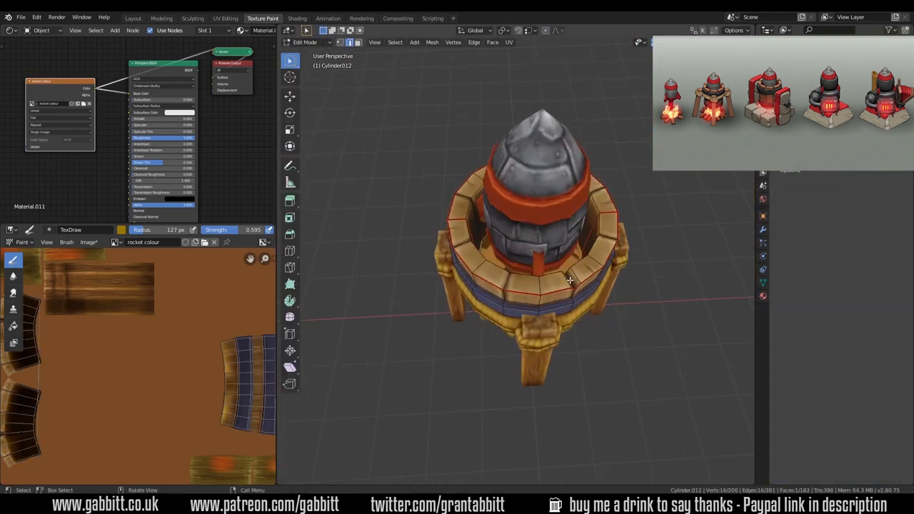
Step: Select the rocket in Object Mode, enter Texture Paint and shade the large fire log as wood
left_click(226, 17)
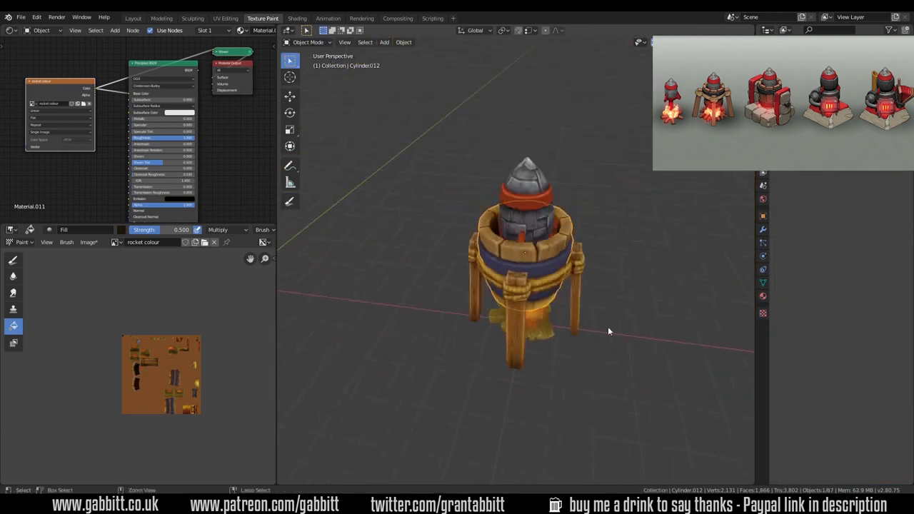
left_click(308, 43)
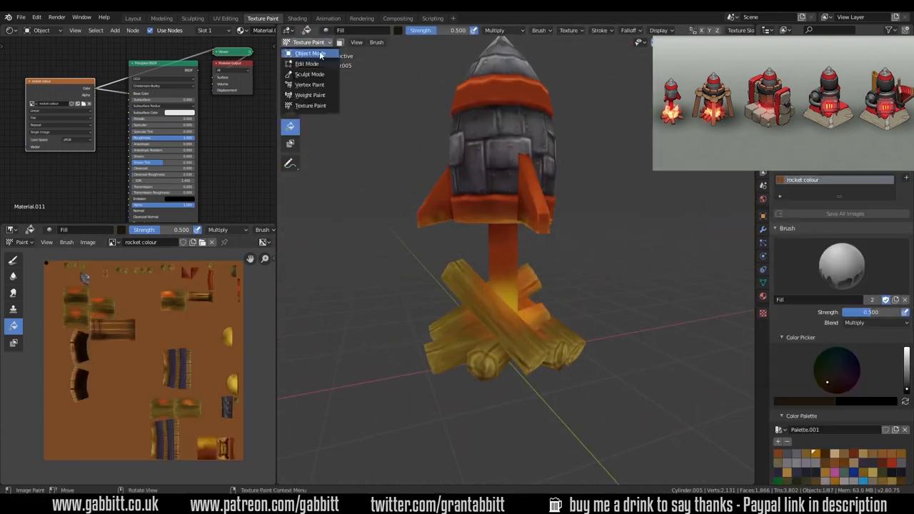
left_click(309, 53)
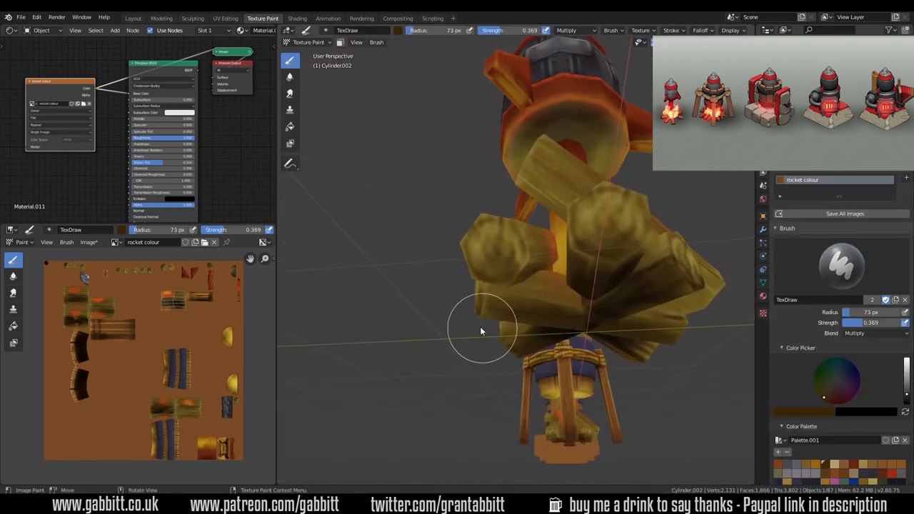
left_click_drag(483, 331, 539, 278)
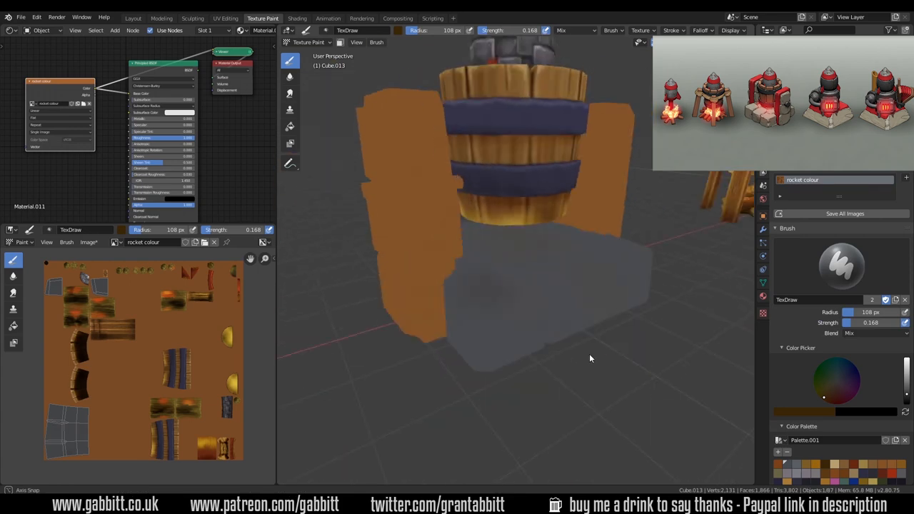
Step: Check the base block's mirror setup, then paint shading onto its grey stone blocks
left_click(133, 17)
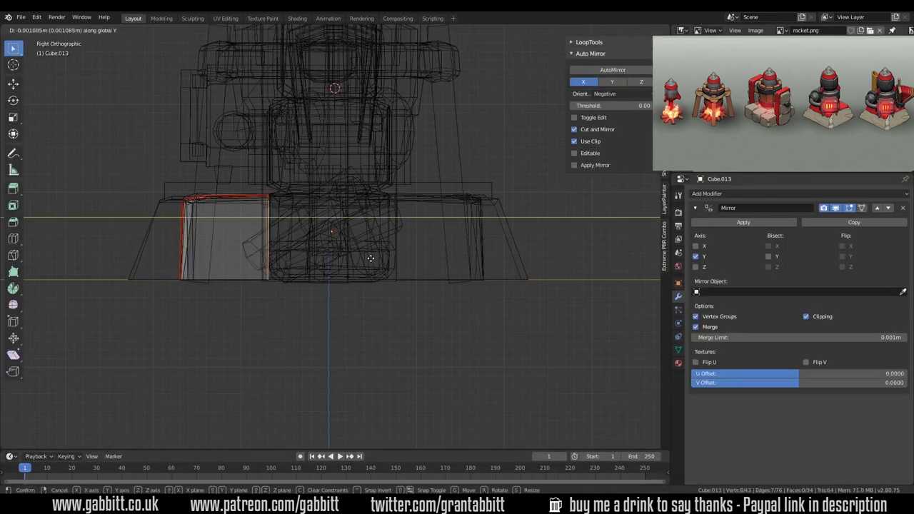
left_click(263, 17)
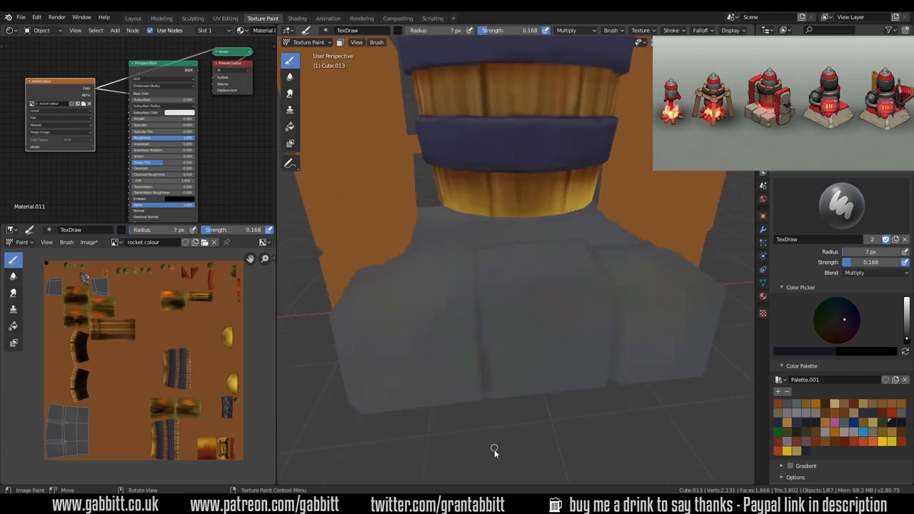
left_click_drag(494, 449, 537, 325)
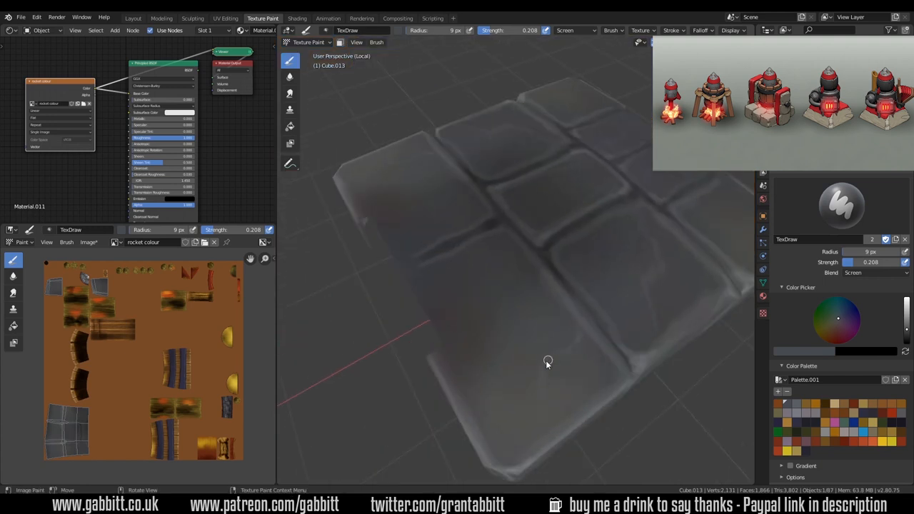
Step: Darken the stone grooves, add cracks and wear, highlight the slabs and shade the lower blocks
left_click_drag(548, 360, 640, 373)
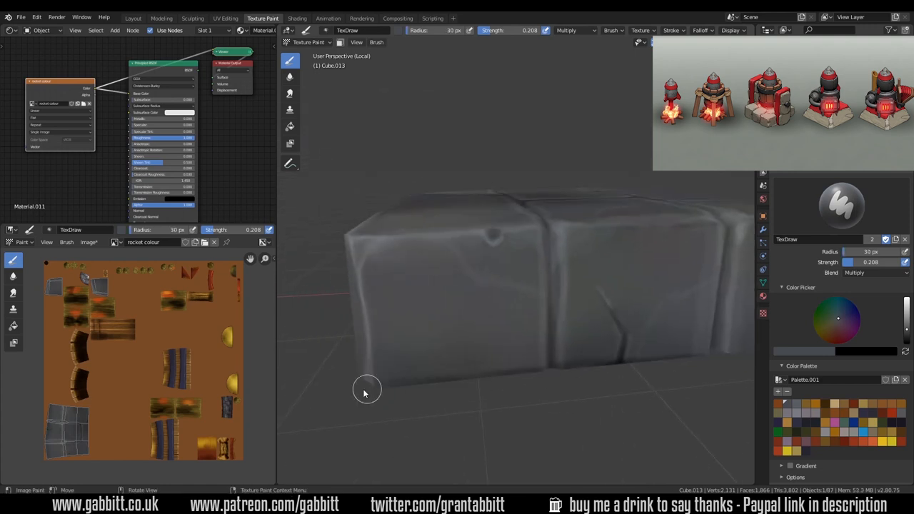
left_click_drag(366, 391, 554, 369)
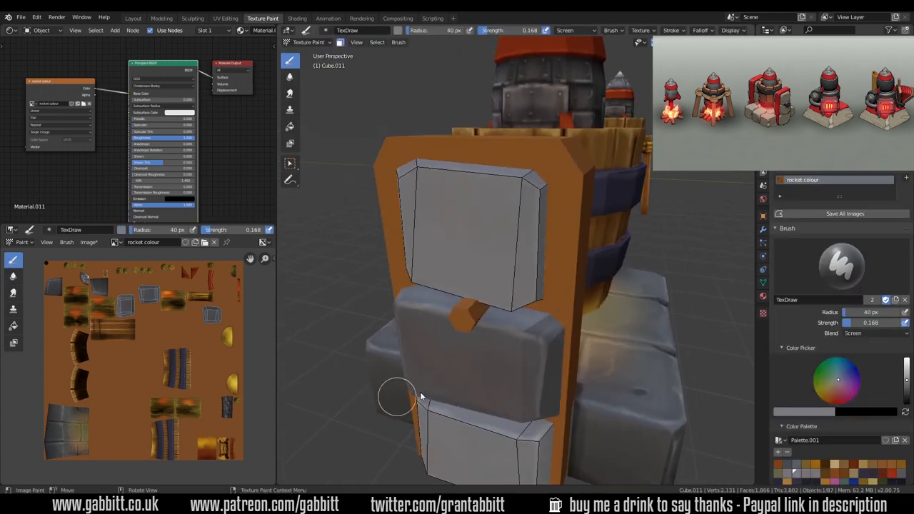
left_click_drag(397, 397, 457, 385)
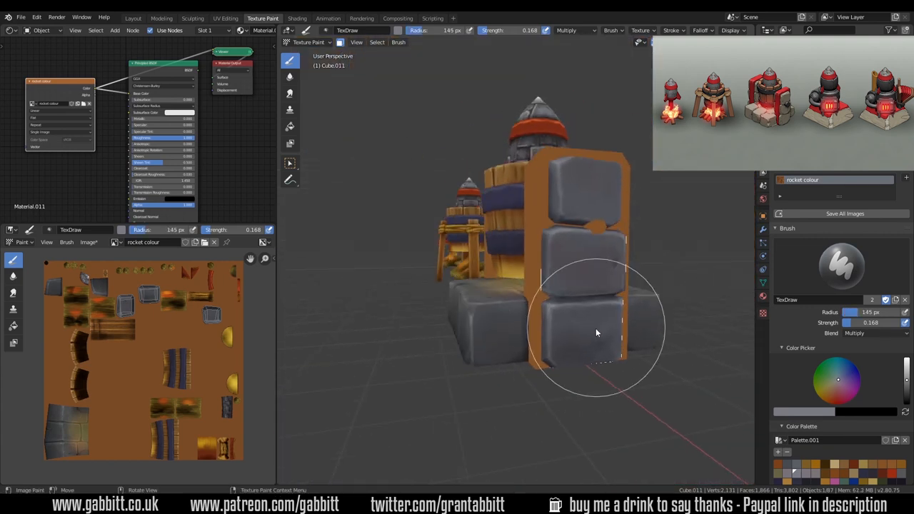
left_click_drag(597, 331, 683, 380)
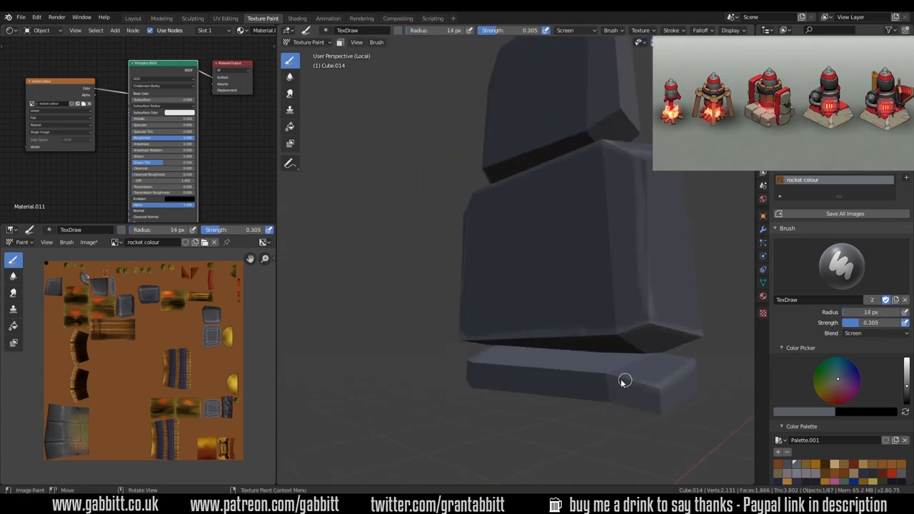
Step: Lighten the edges of the tall stone slab with the Screen-blend brush
left_click_drag(626, 378, 444, 237)
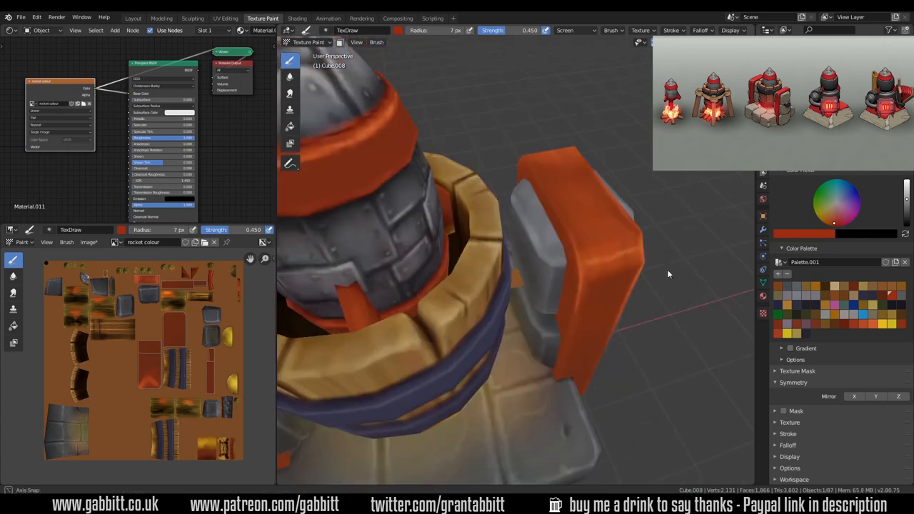
Step: Paint the panel beside the rocket tower red
left_click_drag(669, 274, 450, 146)
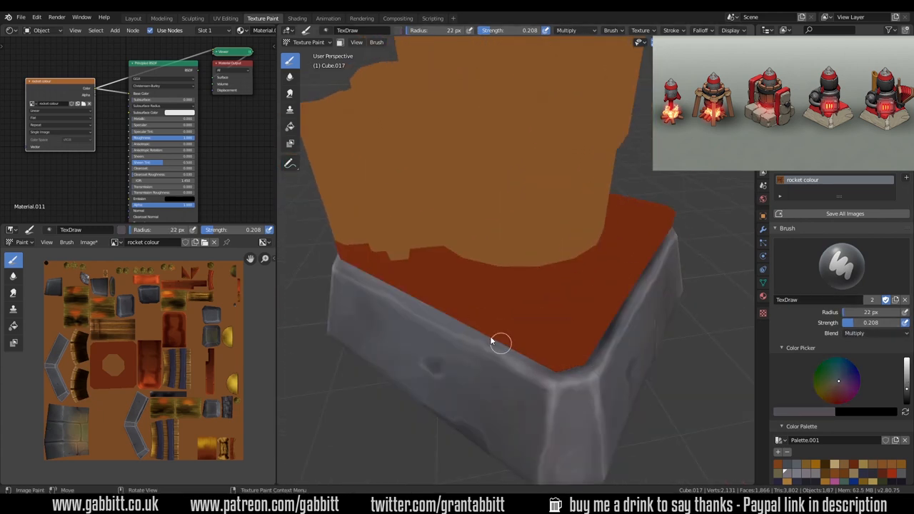
Step: Paint the small peg on the tower's dark grey body orange
left_click_drag(500, 343, 400, 326)
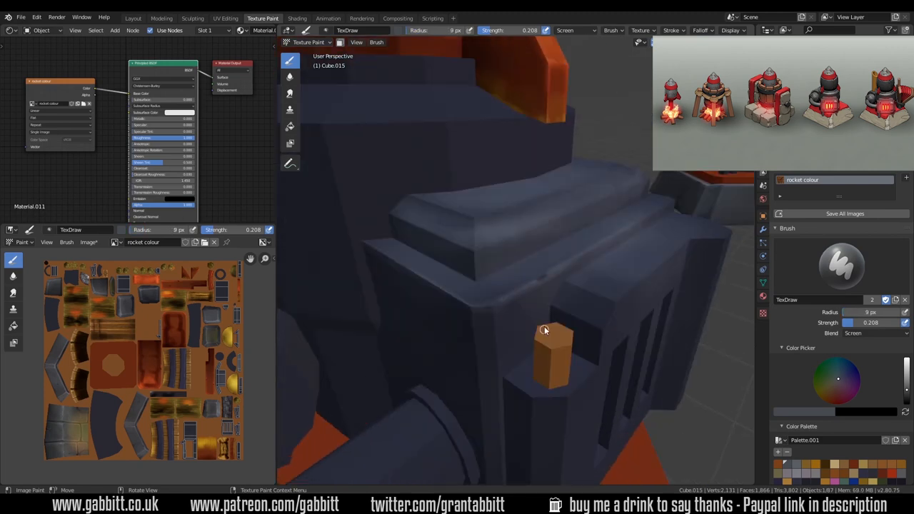
Step: Leave UV editing and move into the texture painting workspace
left_click(225, 17)
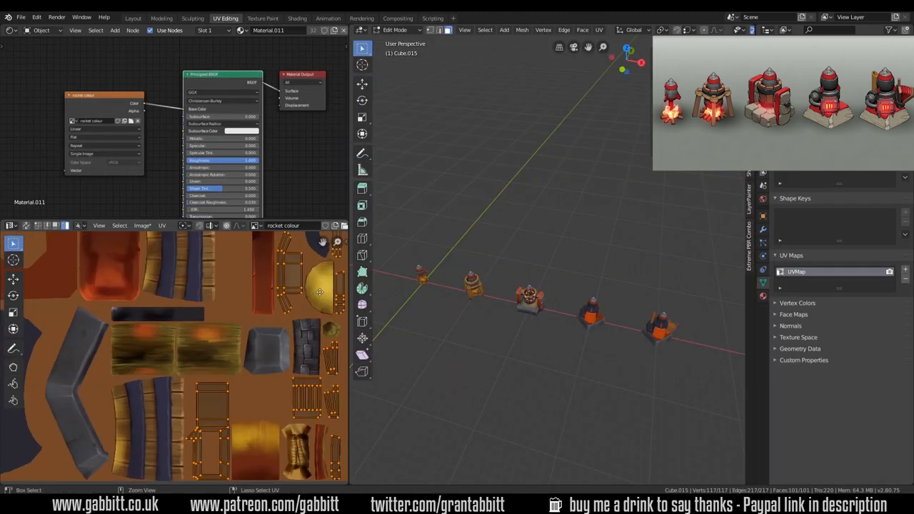
left_click(263, 17)
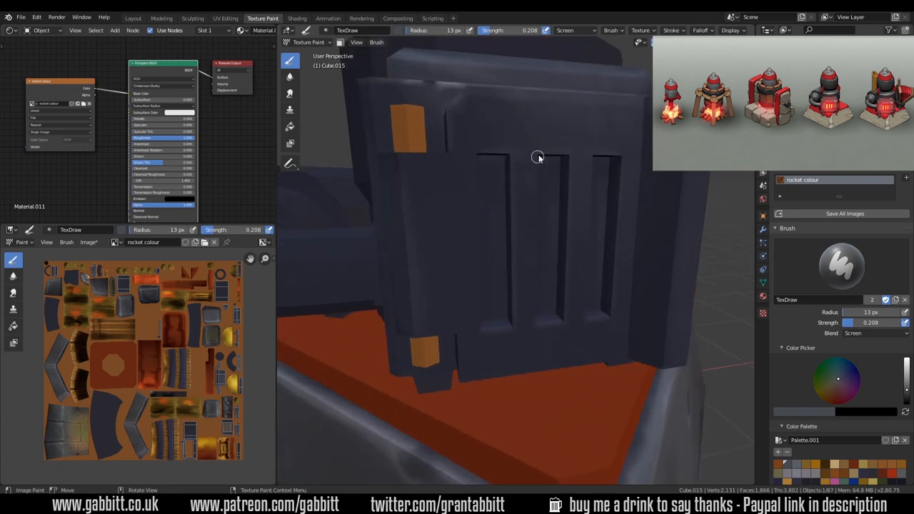
Step: Shade the vent housing panels, darken its edges and shade its top ledge with TexDraw
left_click_drag(539, 157, 394, 257)
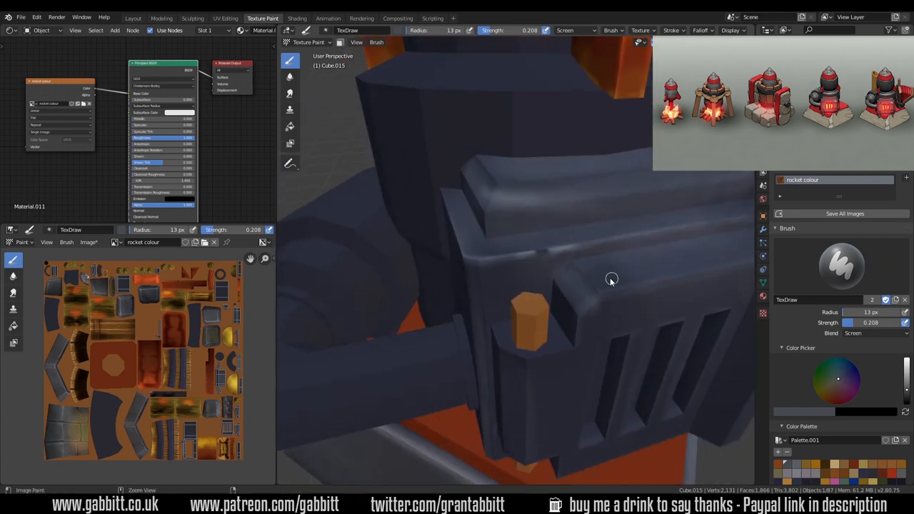
left_click_drag(611, 279, 484, 296)
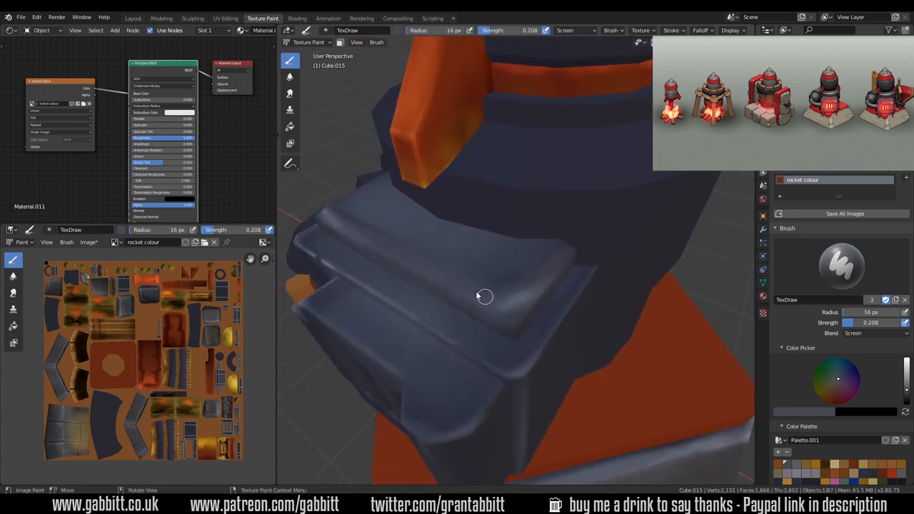
left_click_drag(485, 295, 549, 366)
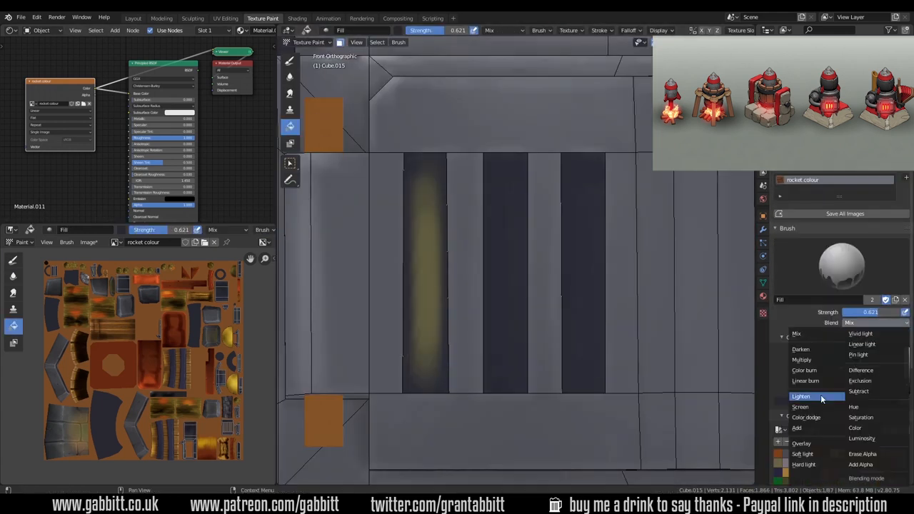
Step: Choose the Lighten blend mode for painting the vent glow
left_click(800, 407)
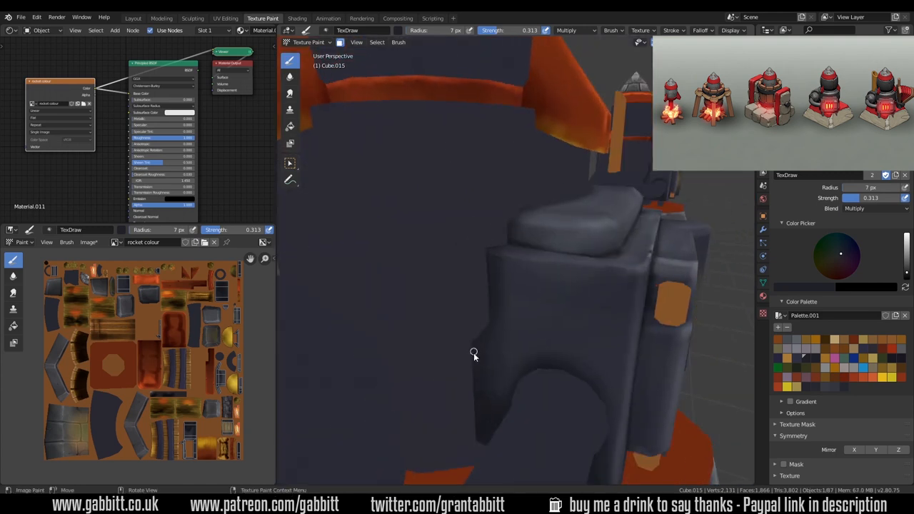
Step: Darken the body under the orange trim and soften the orange glow in the vents with Smear
left_click_drag(474, 354, 659, 377)
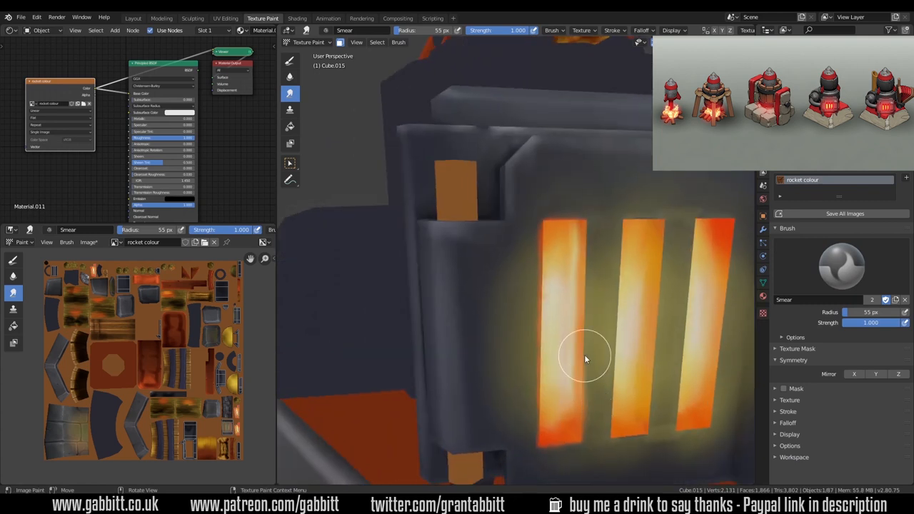
left_click_drag(585, 357, 468, 364)
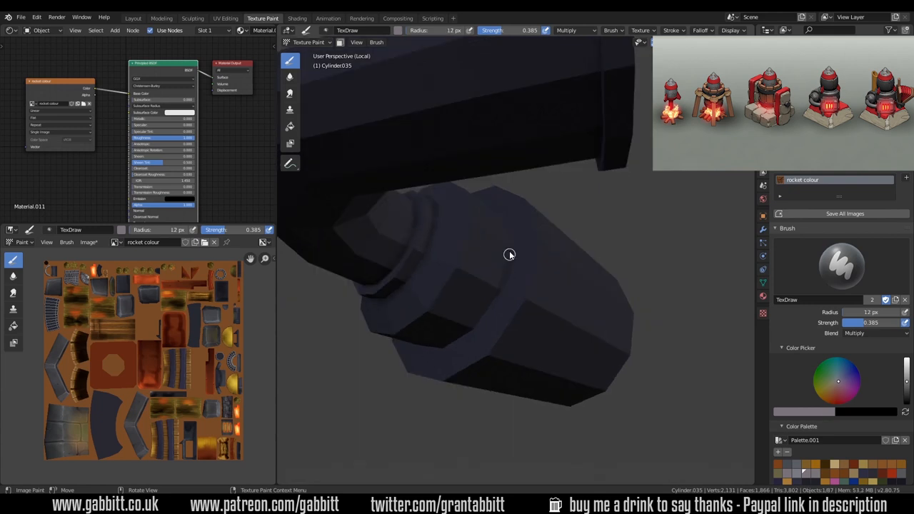
Step: Paint Multiply shading along the dark cylindrical pipe
left_click_drag(509, 254, 543, 368)
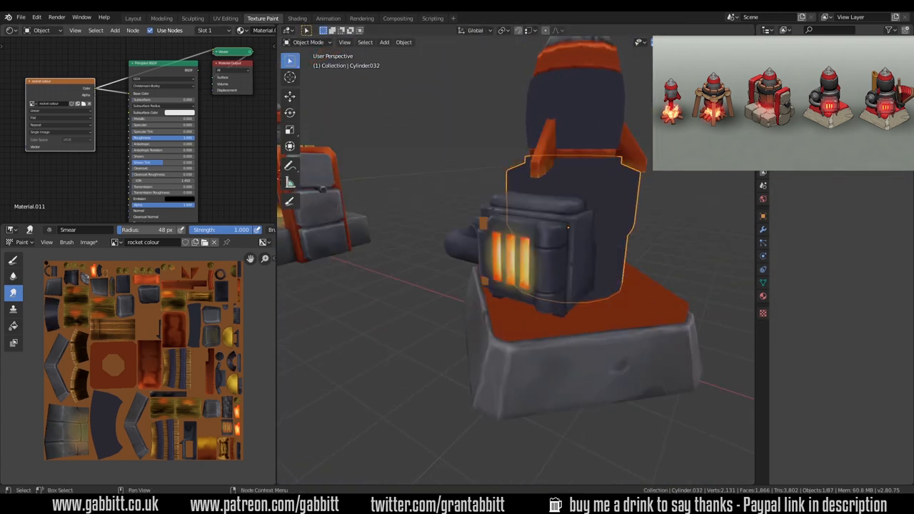
Step: Shade the rocket body below the nose cone, under the orange band and beside the fins
key("Tab")
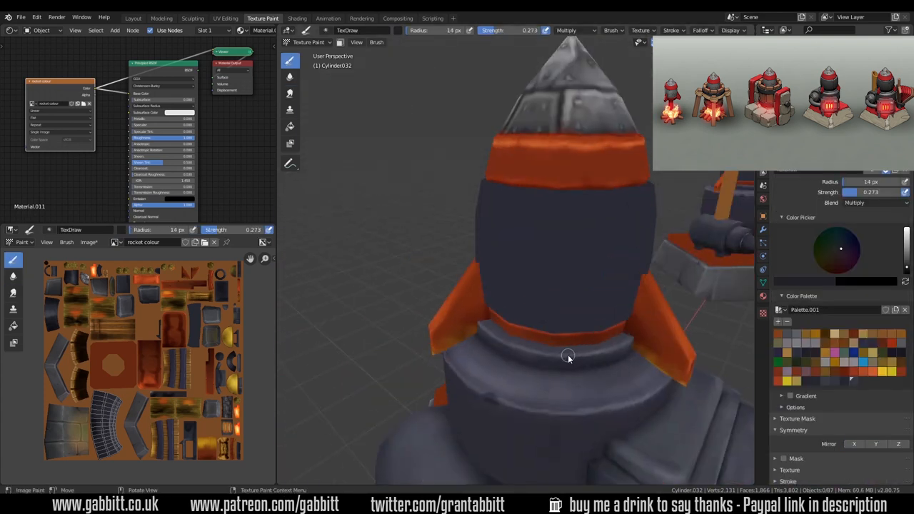
left_click_drag(568, 357, 623, 409)
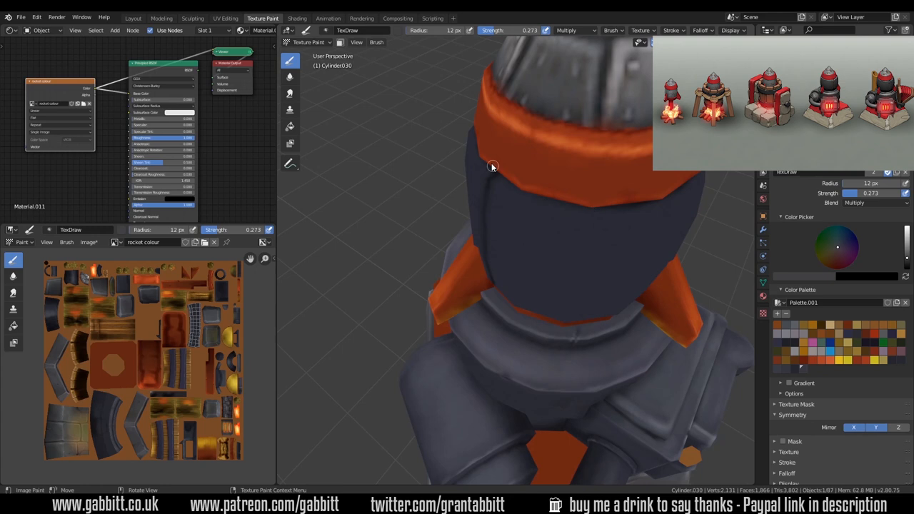
left_click_drag(491, 165, 543, 237)
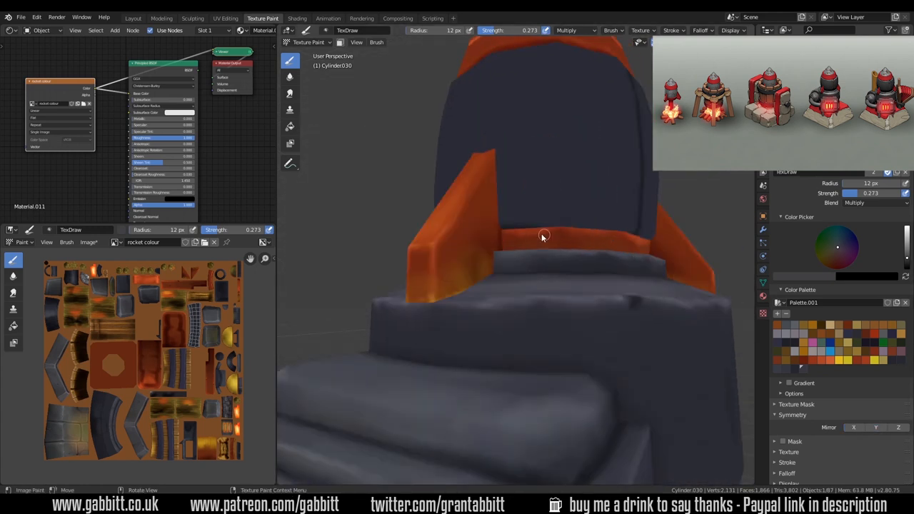
left_click_drag(542, 236, 626, 186)
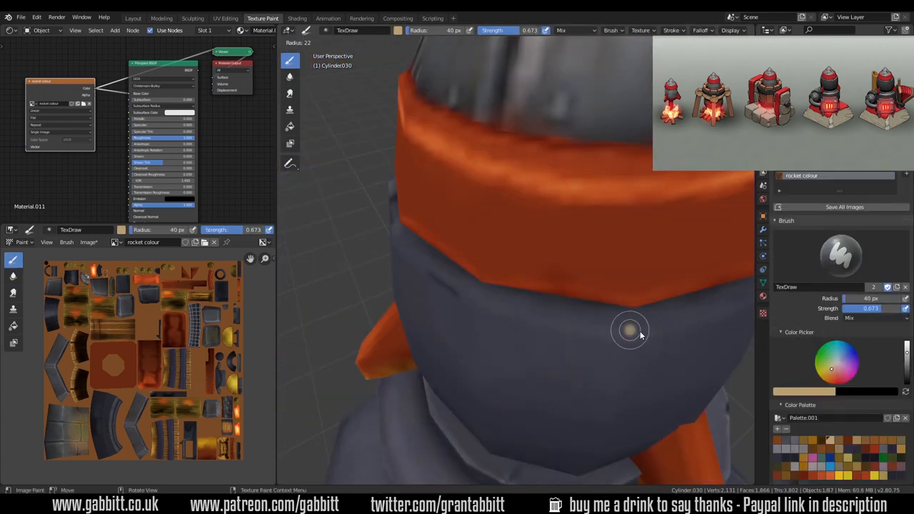
Step: Expand the texture map in the Image Editor to fill the window
left_click(225, 17)
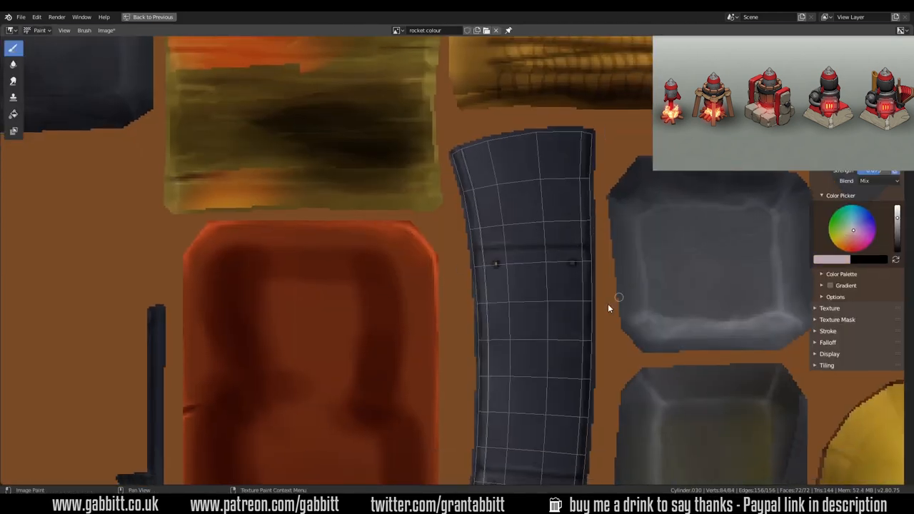
Step: Return to the normal layout and bring the rocket on fire logs into view
left_click(226, 17)
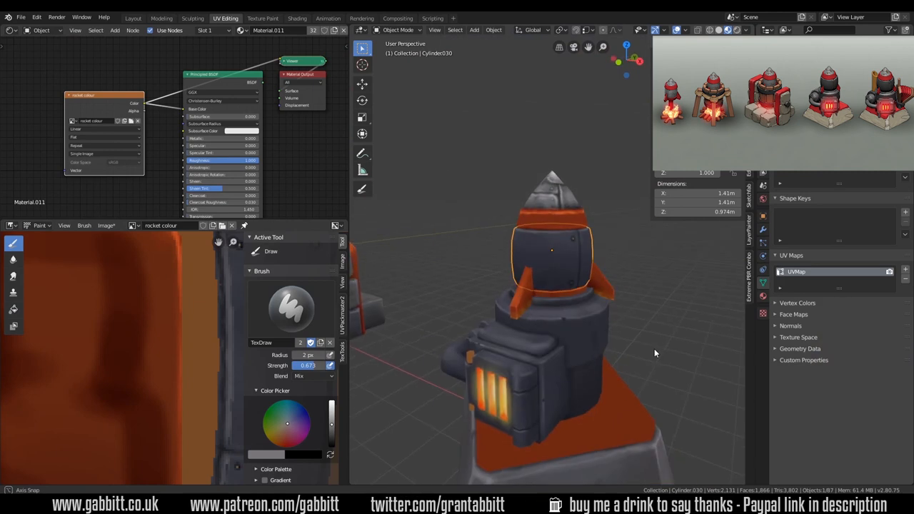
left_click(106, 226)
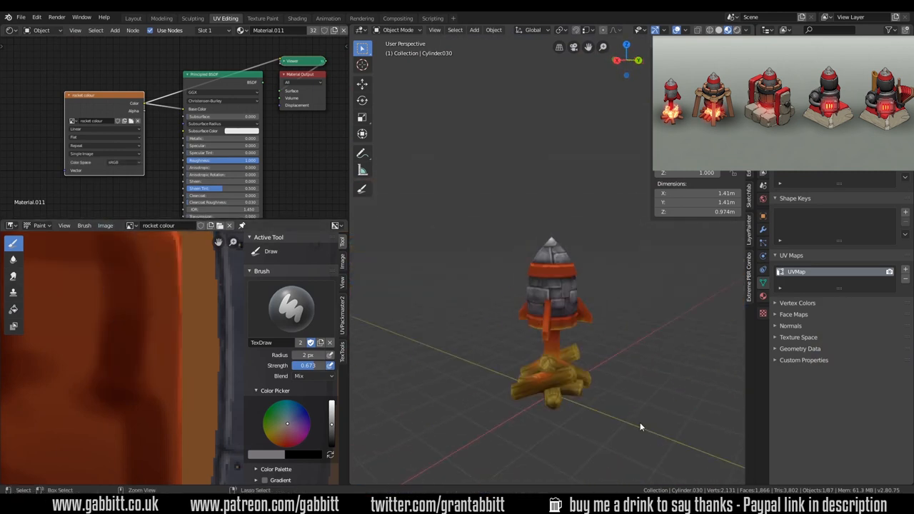
Step: Select the fire logs and paint wood shading onto them
left_click(874, 323)
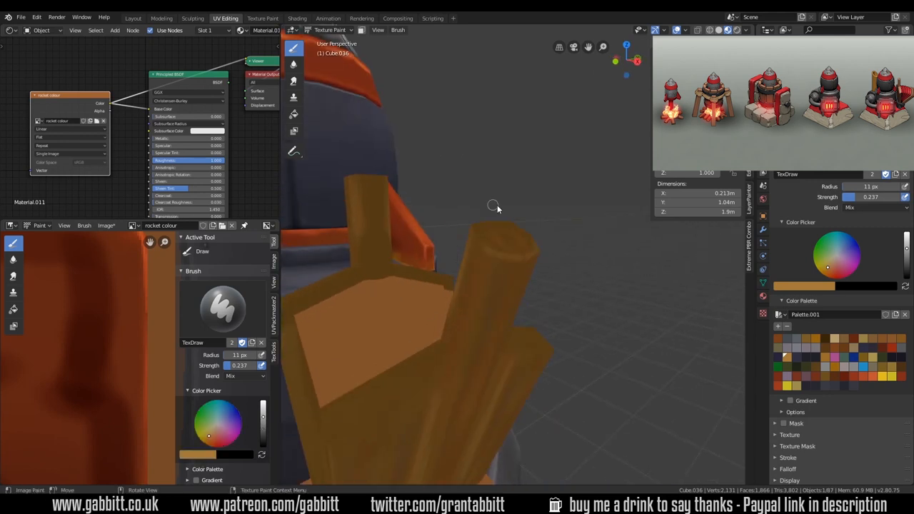
left_click_drag(497, 209, 506, 92)
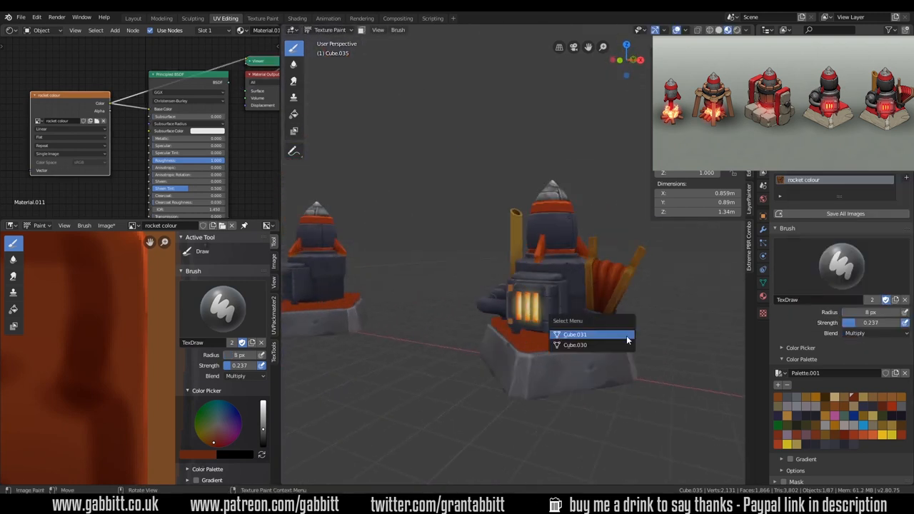
Step: Pick the tower's wooden bellows piece Cube.035 among the overlapping objects
left_click(574, 334)
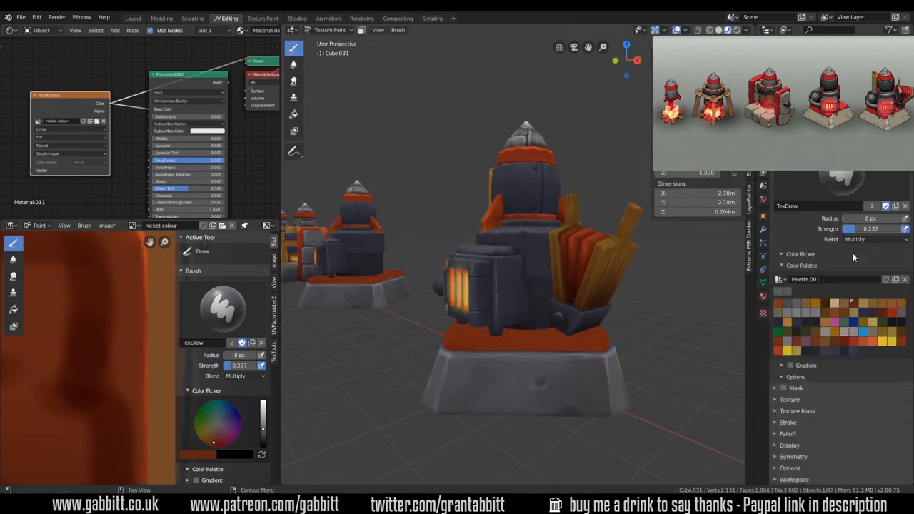